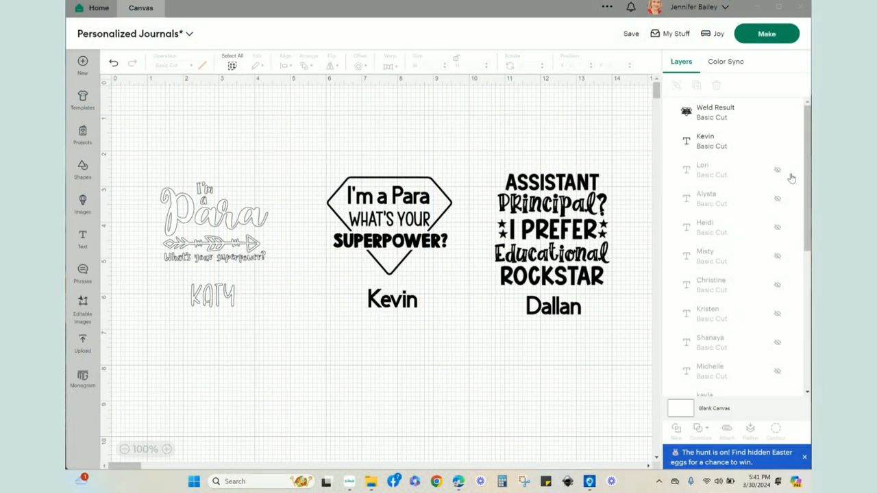
mouse_move(422, 280)
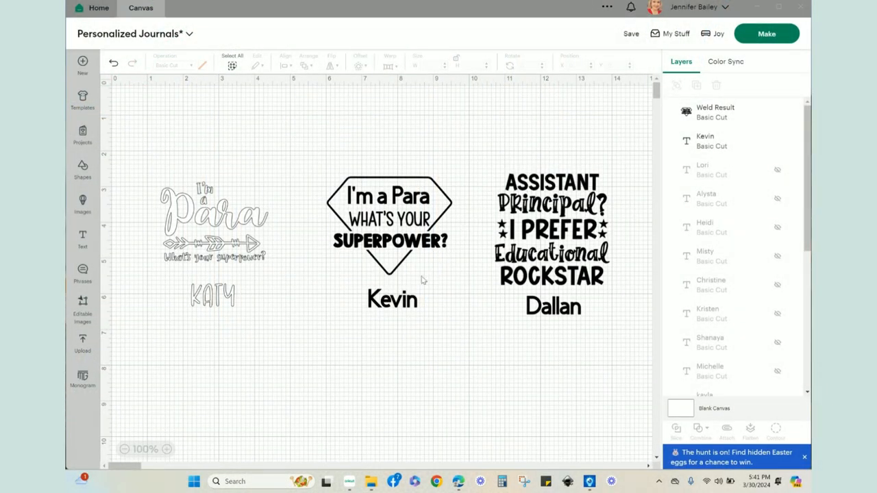
mouse_move(336, 256)
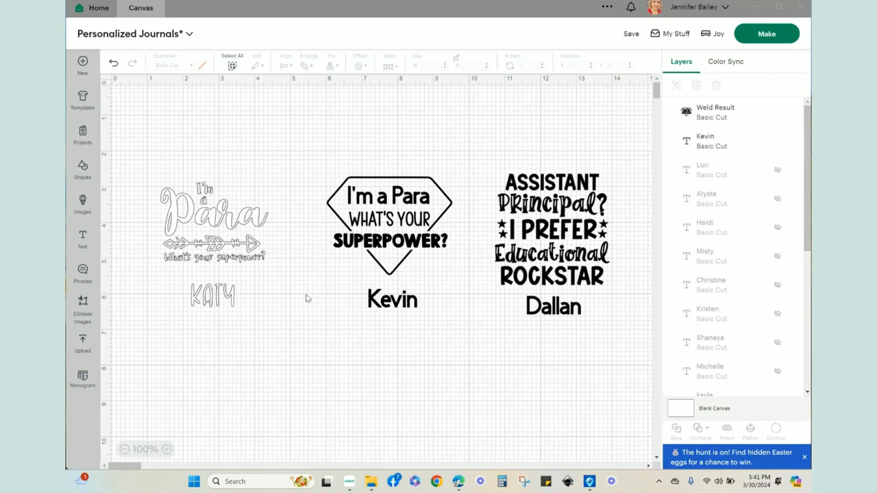
Drag the Katy 'I'm a Para' design to the lower middle of the canvas, below Dallan
left_click_drag(158, 164, 244, 351)
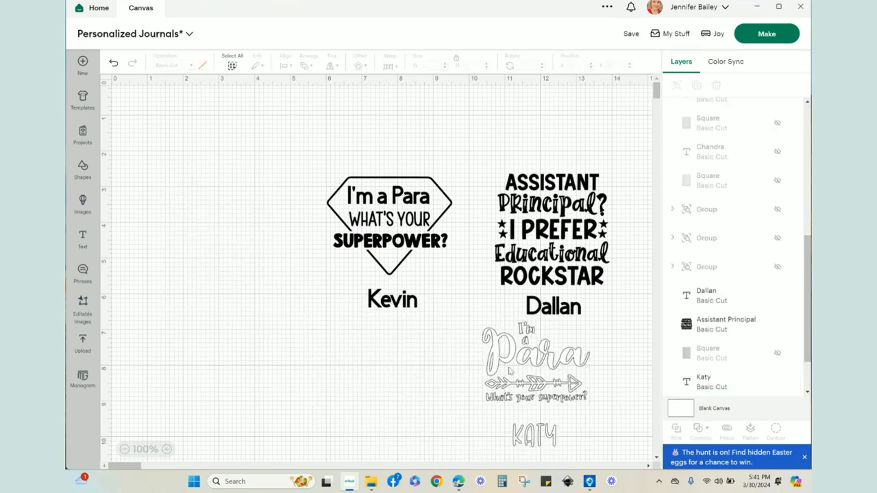
Add a Square shape sized 5 x 8 in and recolor it light grey
left_click(712, 353)
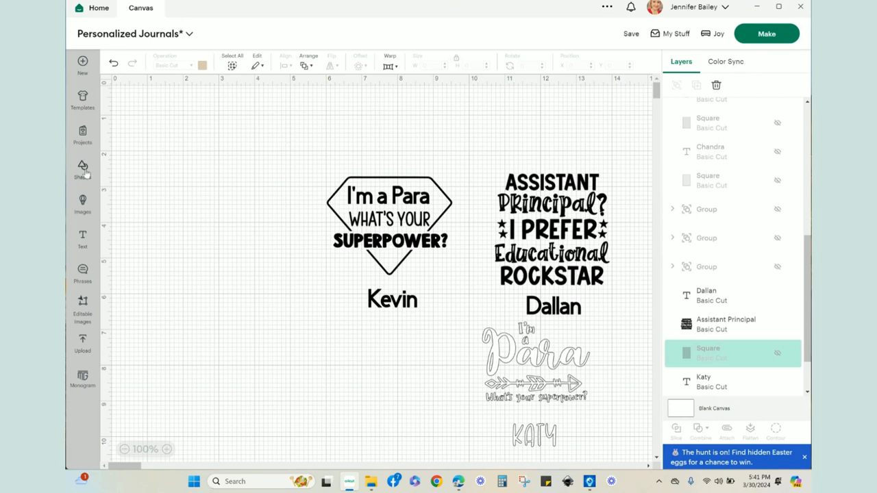
left_click(82, 168)
type("8")
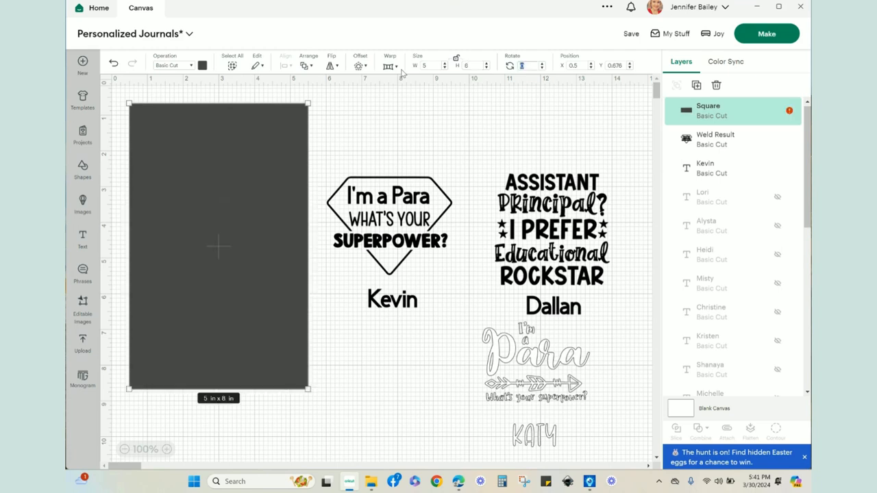
left_click(203, 66)
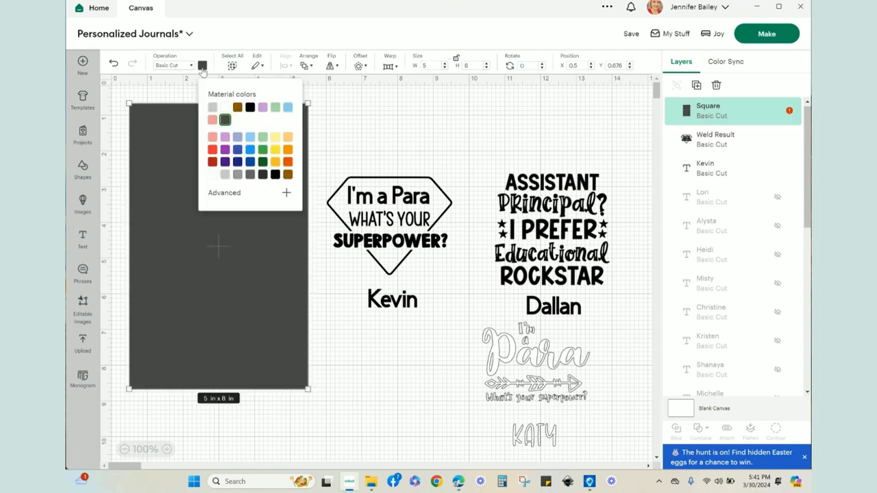
left_click(211, 107)
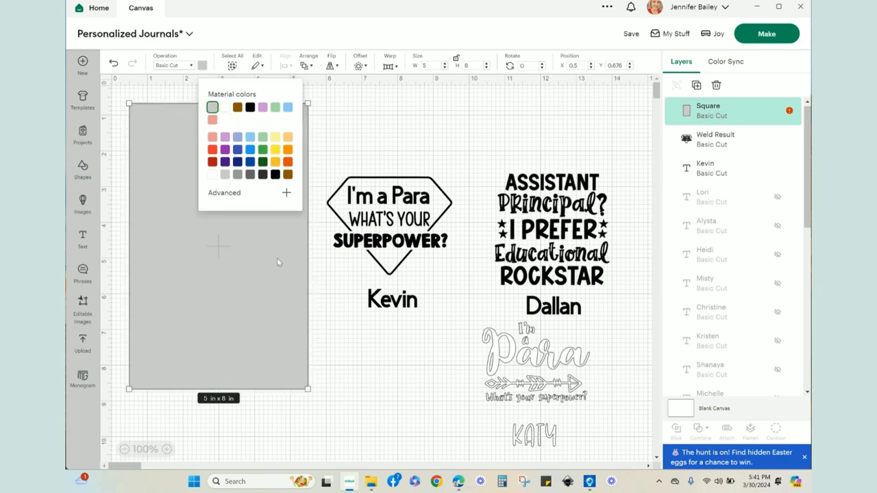
mouse_move(244, 340)
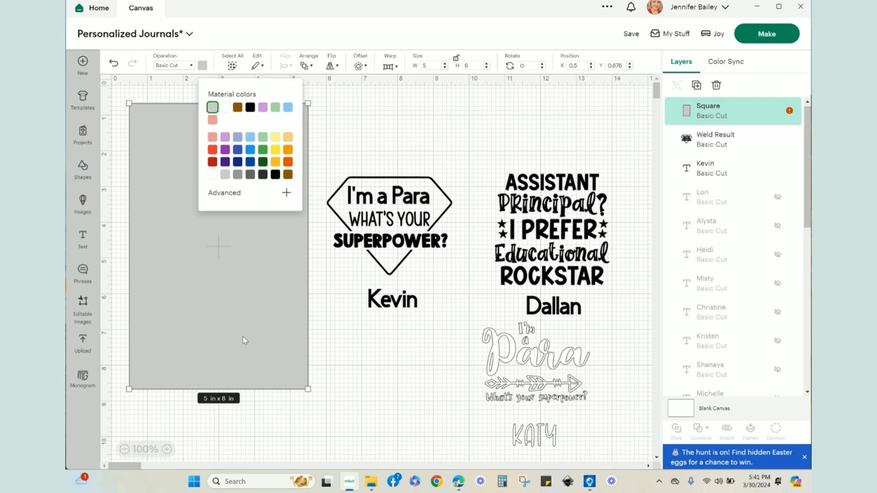
mouse_move(225, 340)
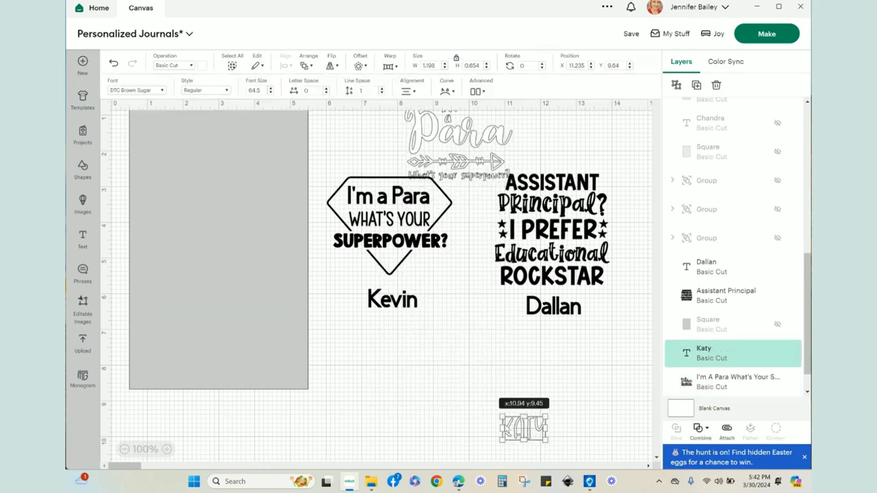
Scale the Katy name down to about 1.2 x 0.65 in, ready to sit under Kevin
left_click_drag(523, 425, 389, 376)
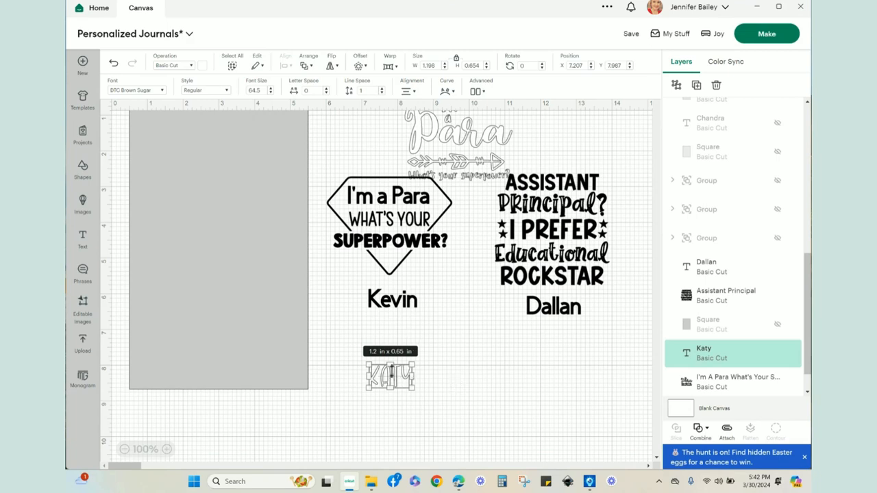
left_click(392, 299)
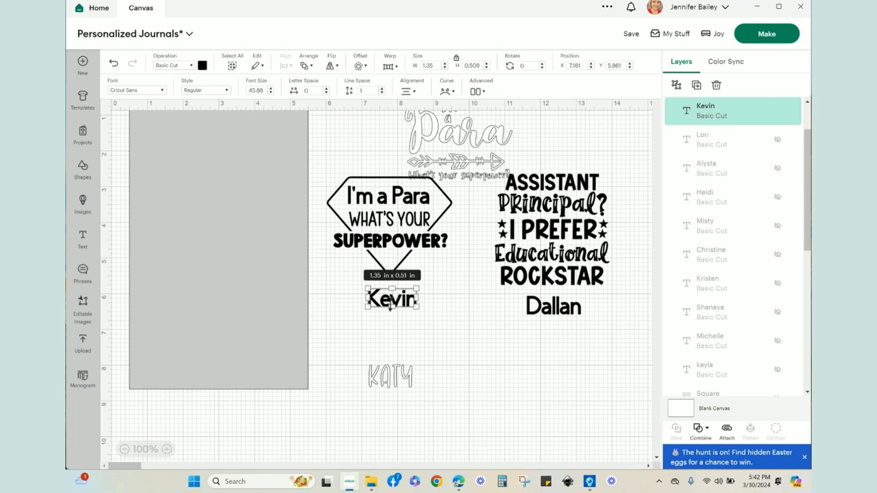
mouse_move(595, 324)
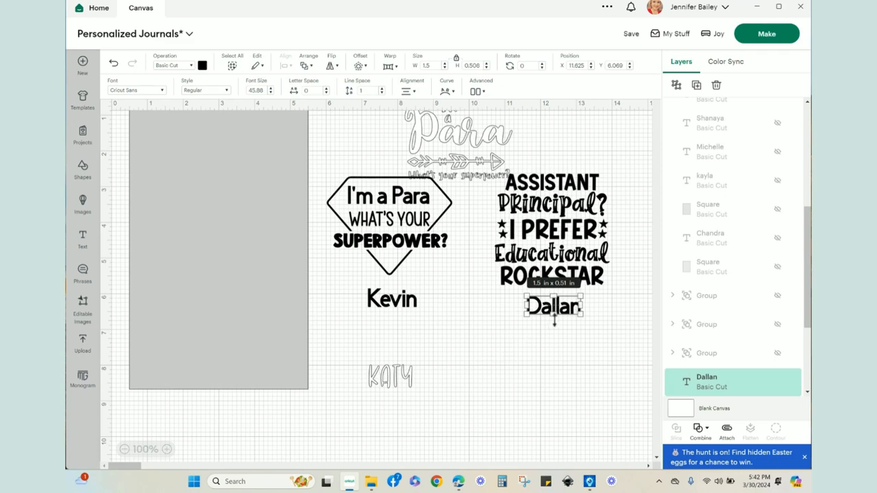
mouse_move(416, 330)
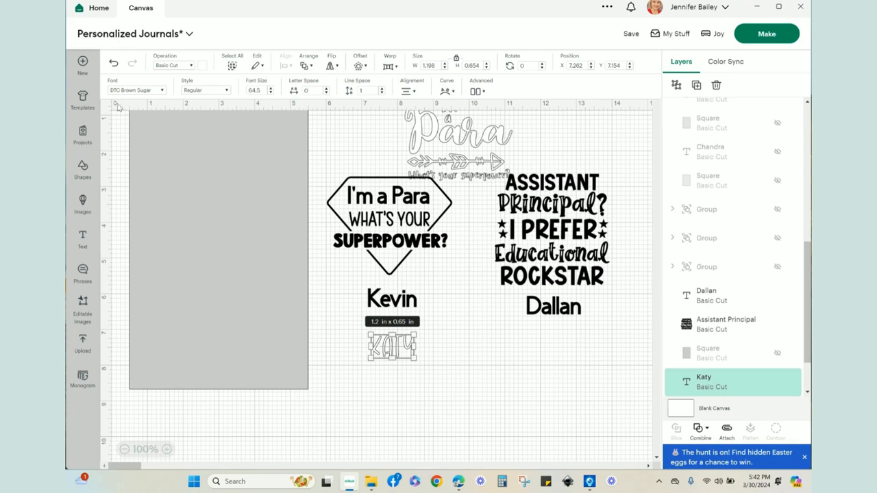
mouse_move(298, 253)
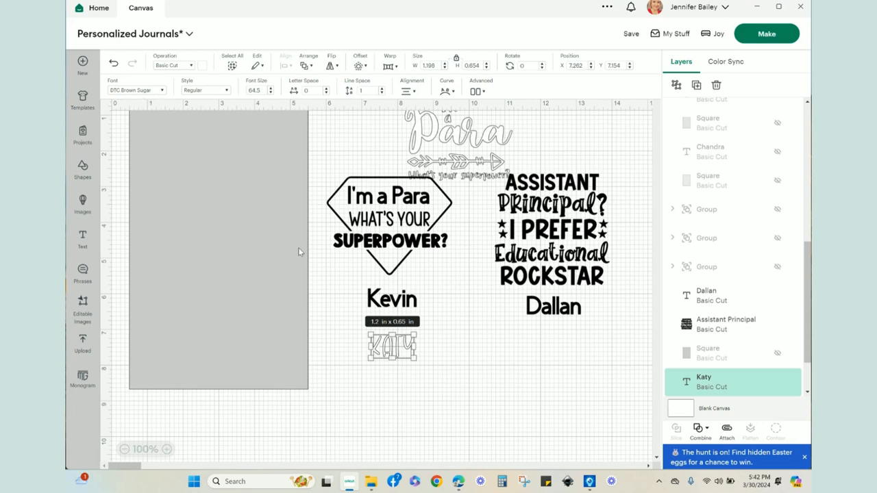
mouse_move(398, 353)
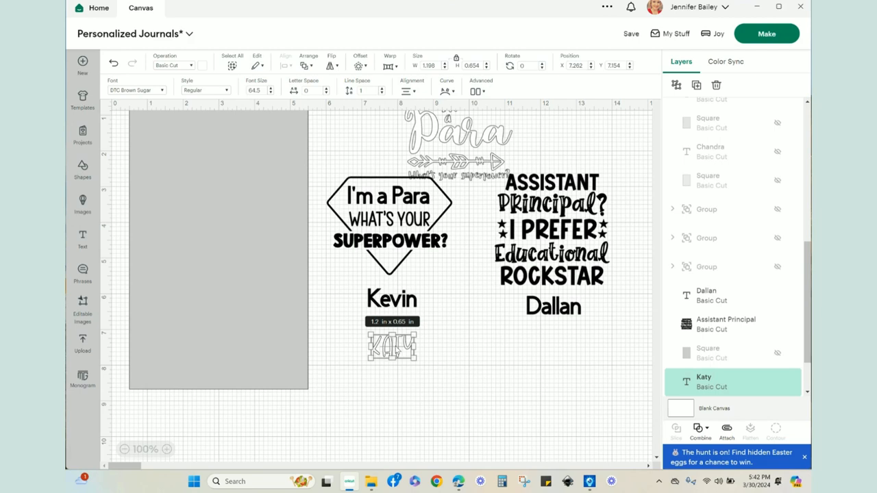
mouse_move(444, 349)
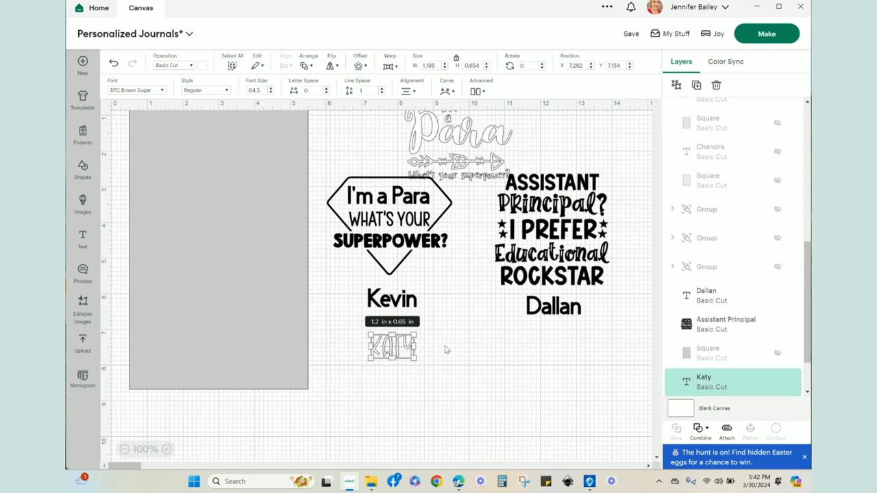
mouse_move(446, 351)
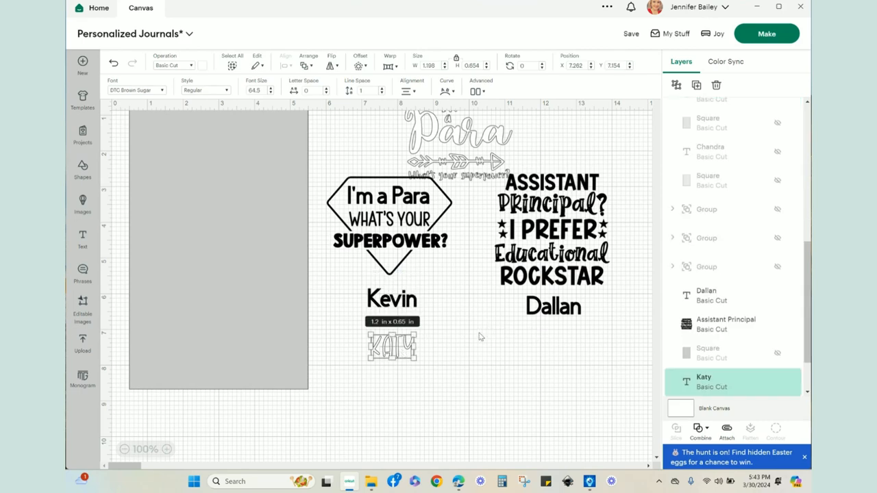
mouse_move(480, 303)
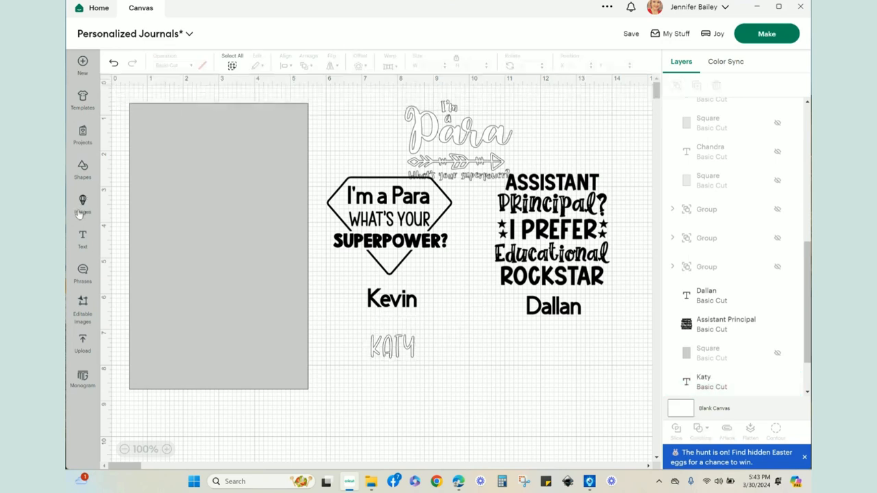
Search the Images library for "what's your superpower" and browse the results
left_click(82, 203)
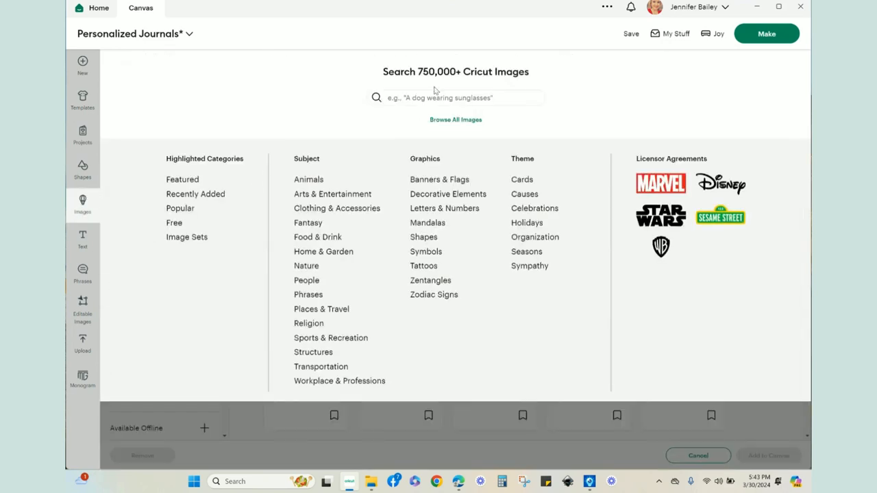
type("what's your superpower")
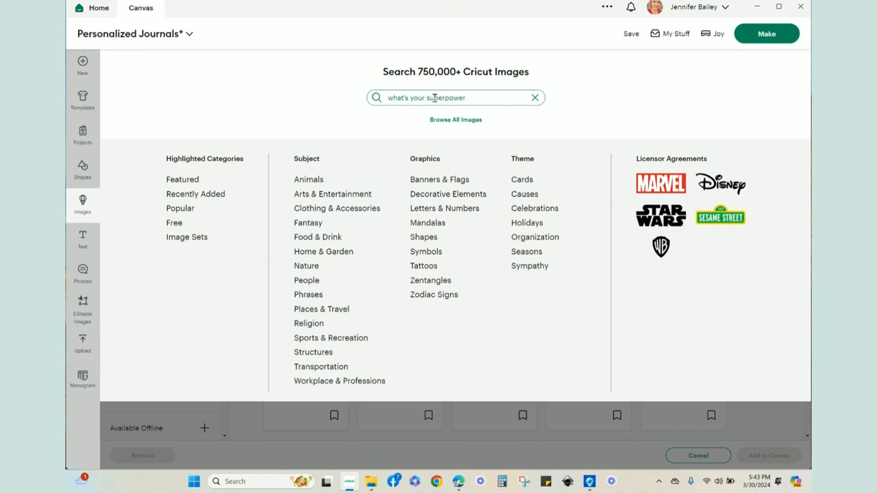
key("Enter")
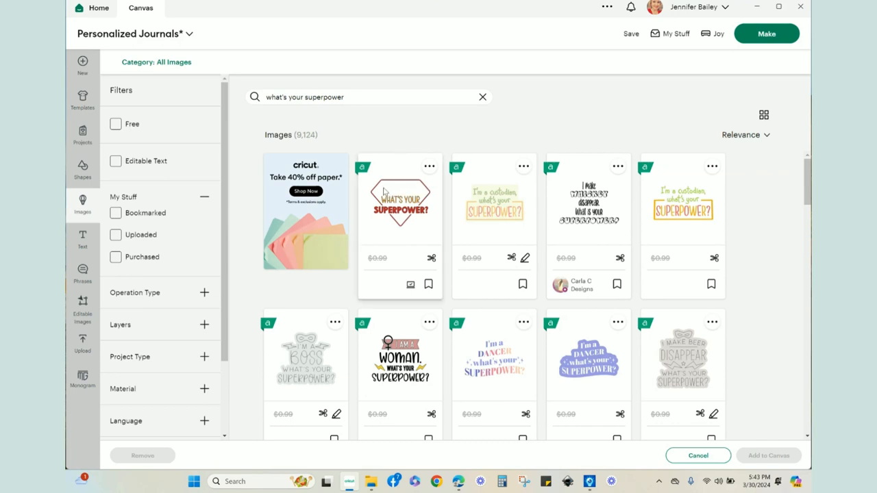
mouse_move(400, 212)
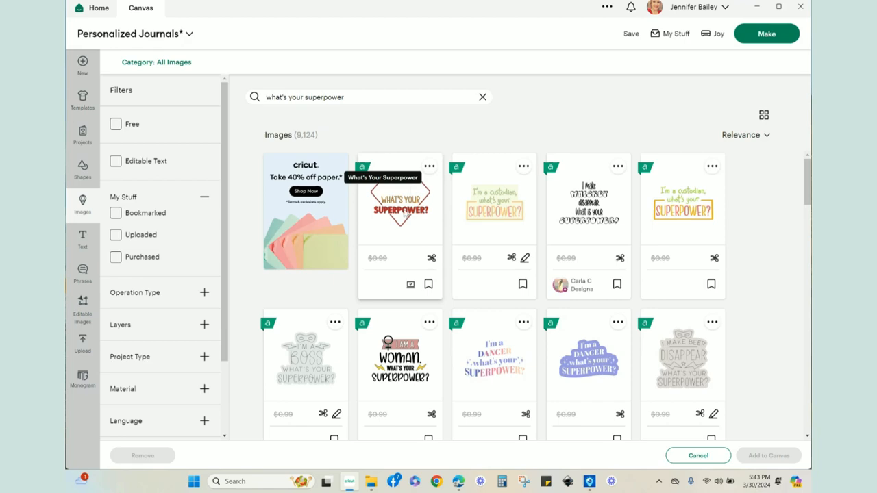
scroll("down", 3)
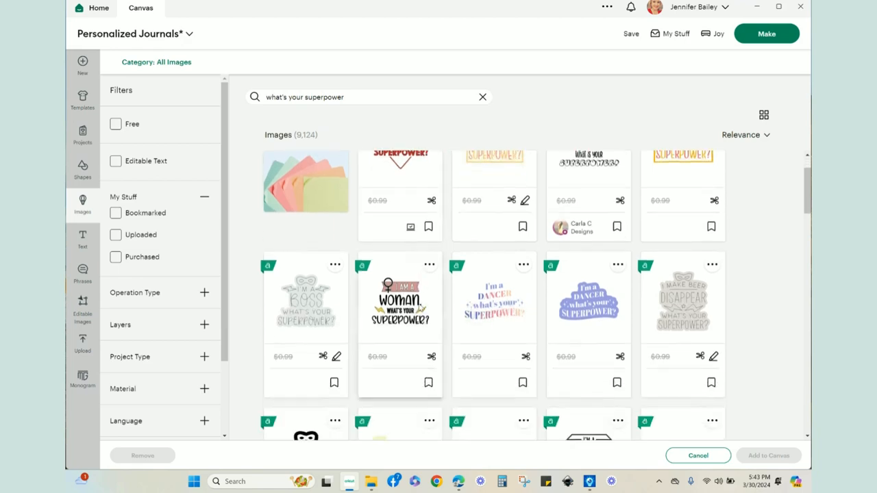
scroll("down", 3)
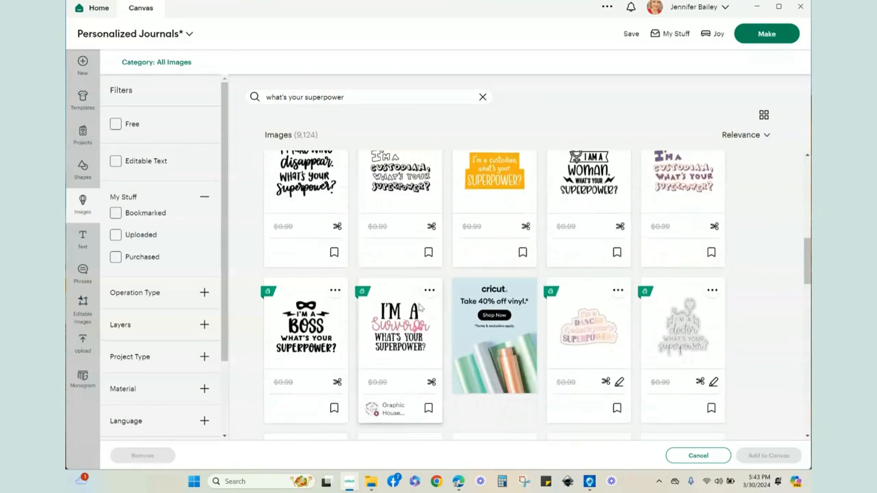
scroll("down", 3)
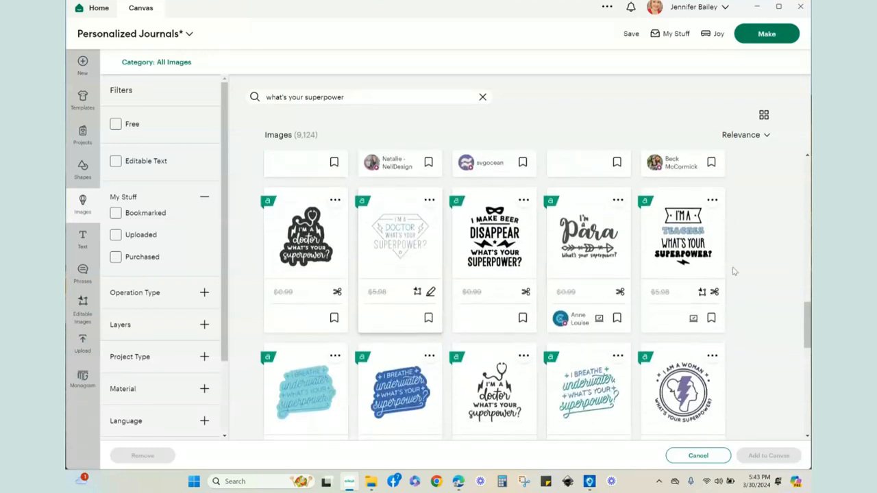
mouse_move(683, 233)
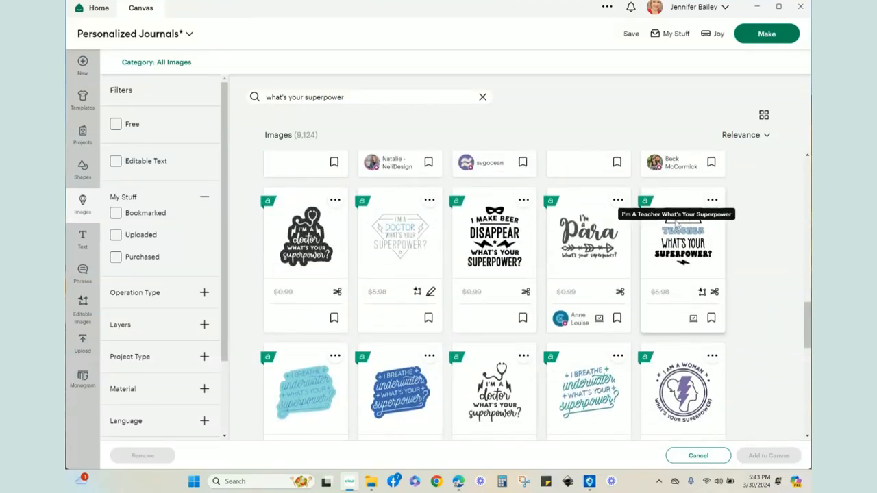
mouse_move(725, 262)
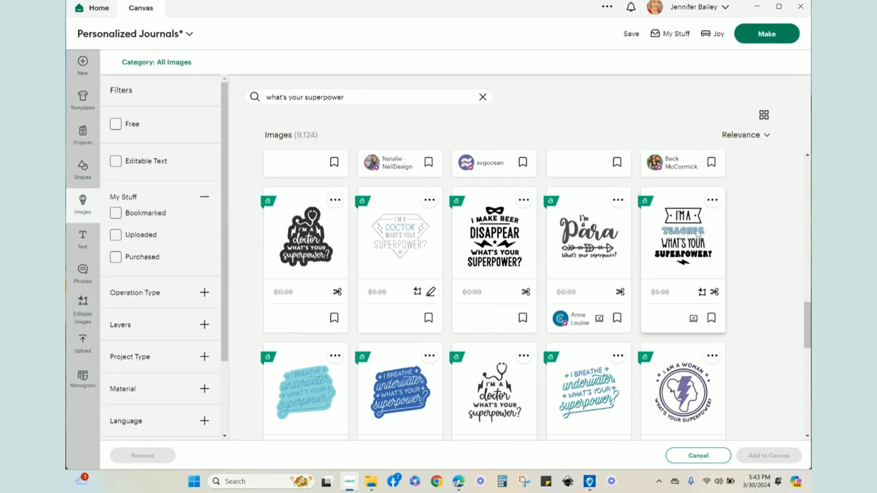
mouse_move(699, 233)
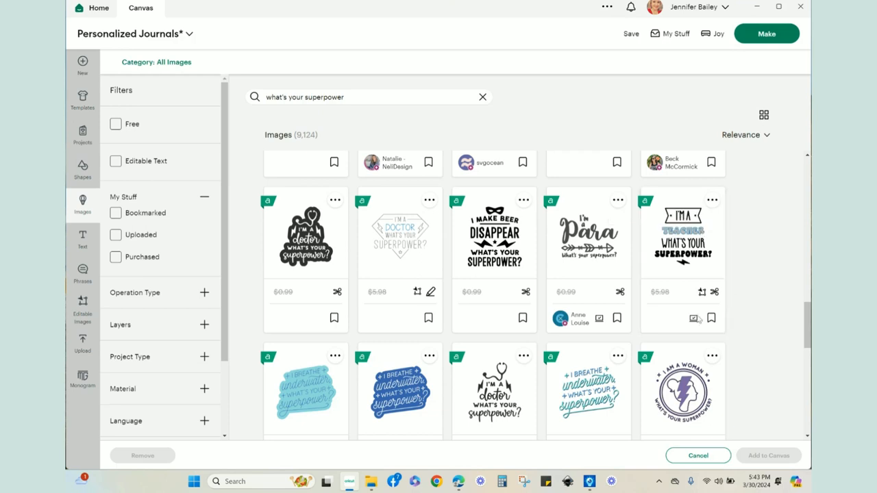
mouse_move(588, 235)
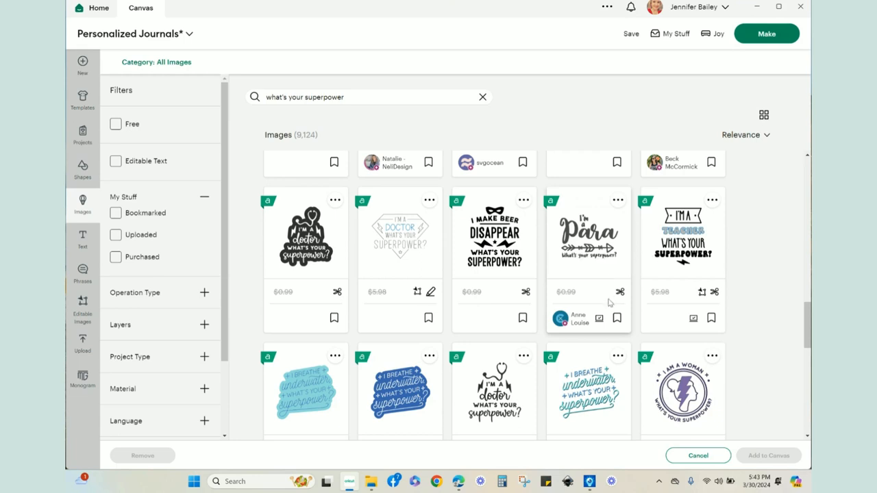
mouse_move(650, 359)
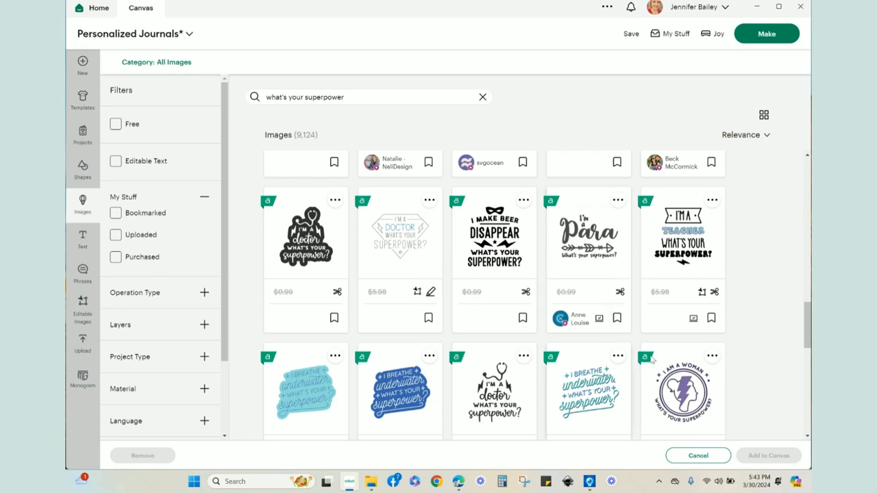
mouse_move(420, 70)
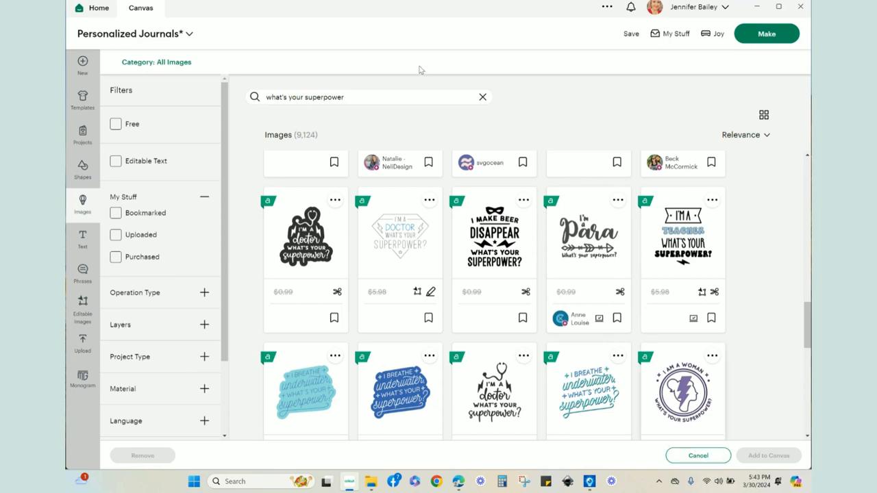
Clear the search and look up "assistant principal" designs instead, scrolling the results
left_click(482, 96)
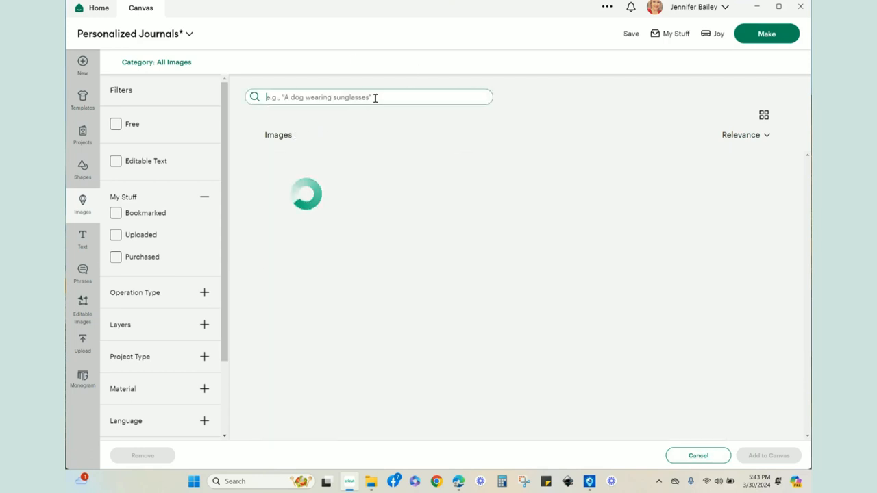
type("assistant principal")
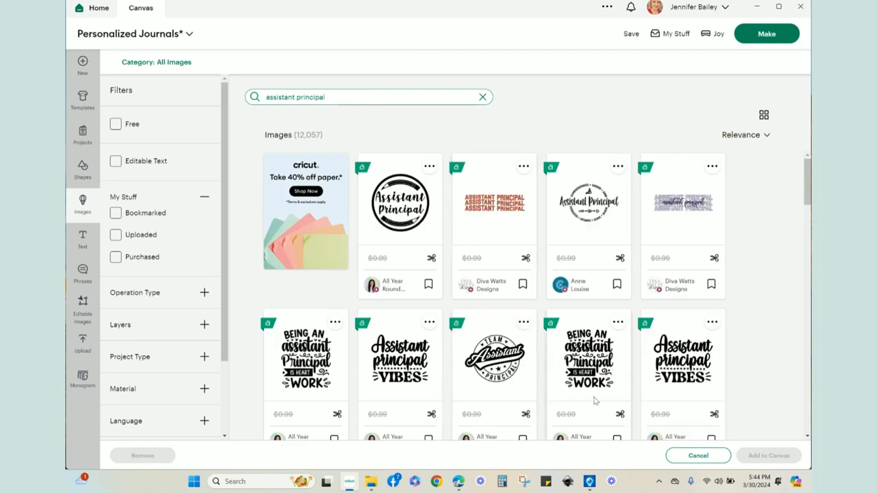
scroll("down", 3)
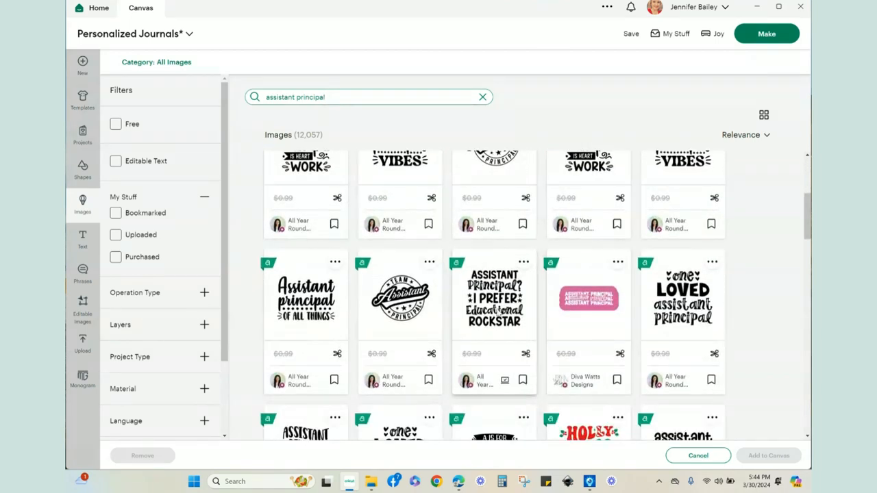
mouse_move(496, 339)
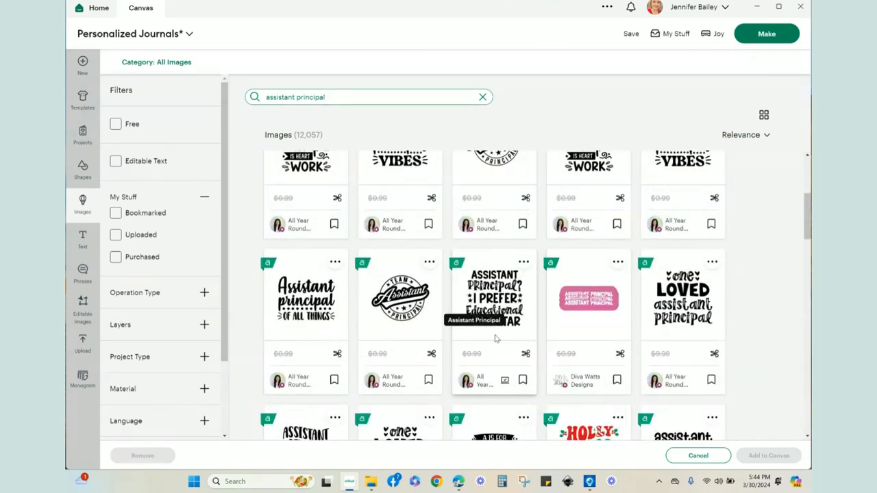
mouse_move(494, 363)
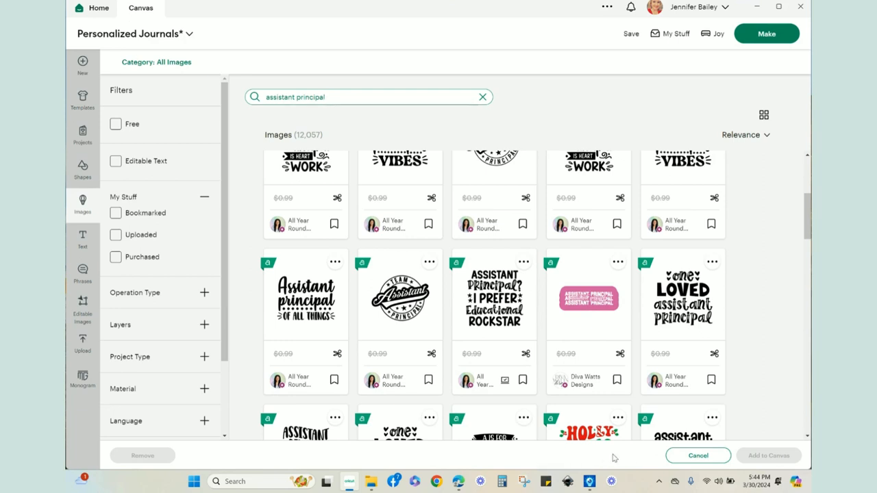
mouse_move(775, 465)
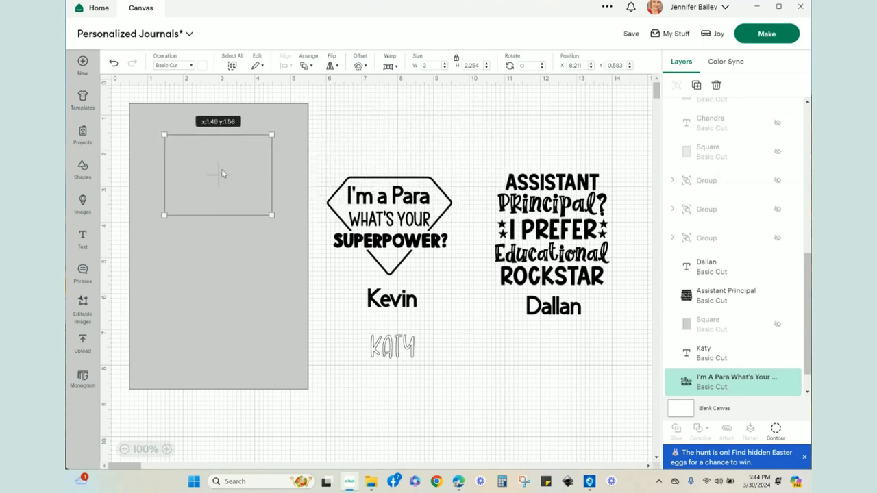
Bring the hidden Para design in front of the grey panel and center it on the panel
left_click_drag(220, 175, 191, 185)
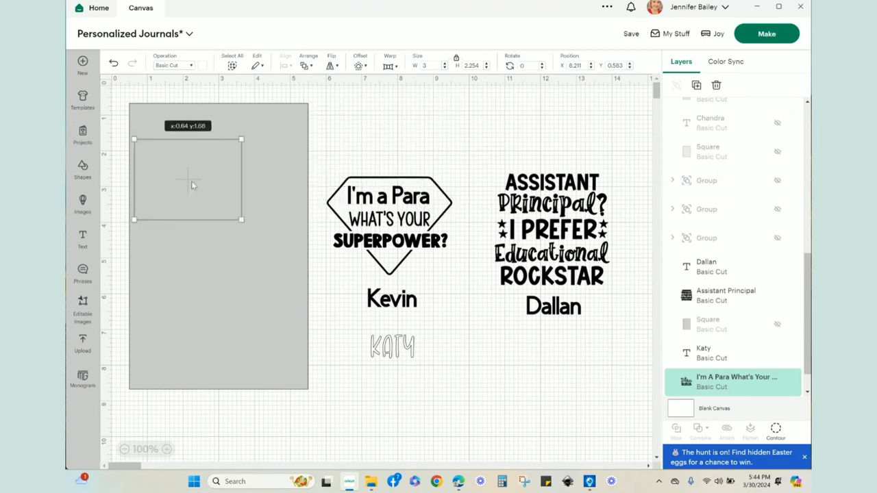
left_click(308, 66)
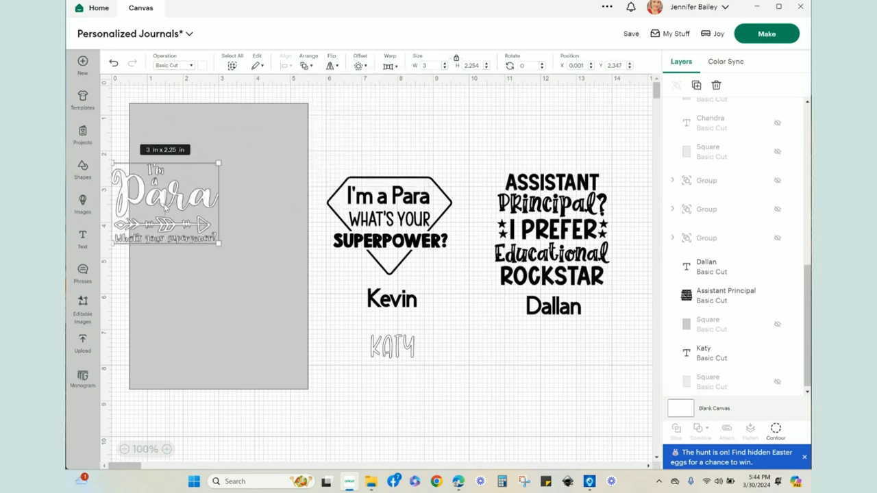
left_click_drag(165, 202, 220, 181)
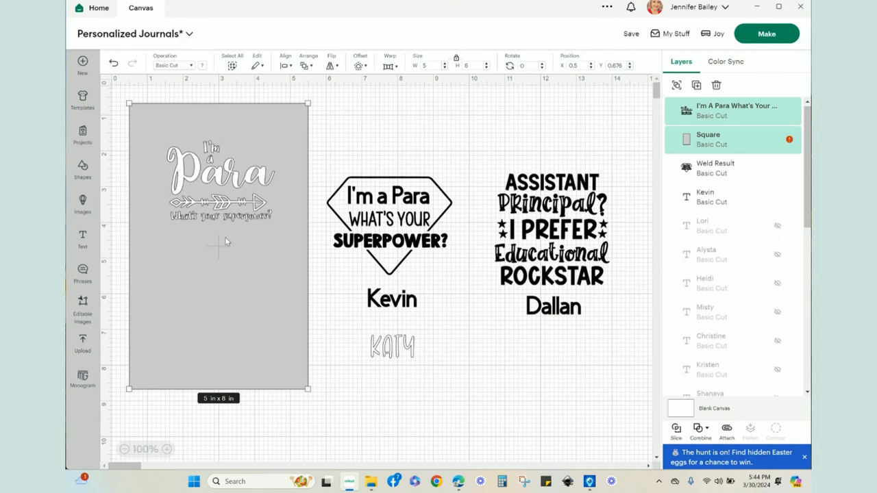
left_click(285, 65)
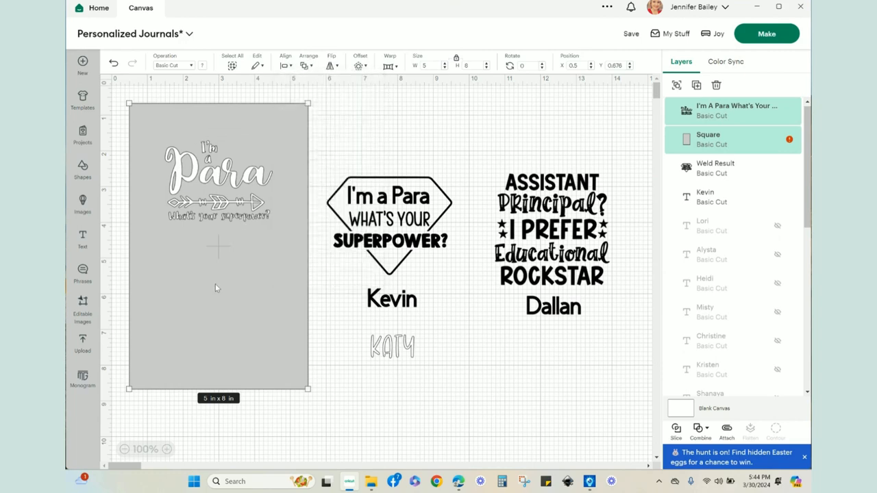
mouse_move(414, 428)
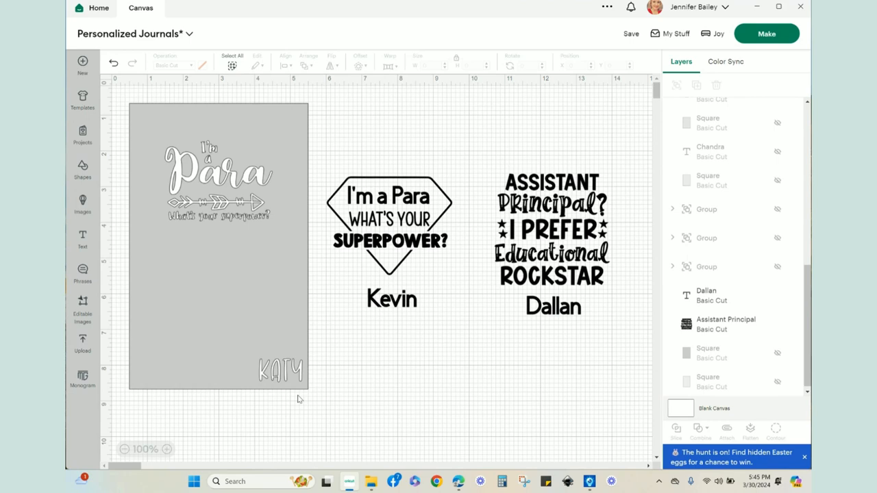
mouse_move(414, 404)
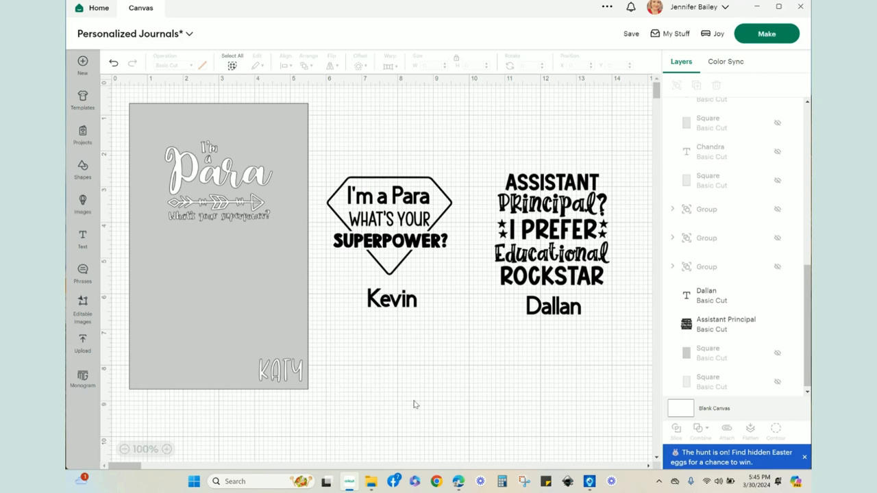
mouse_move(373, 388)
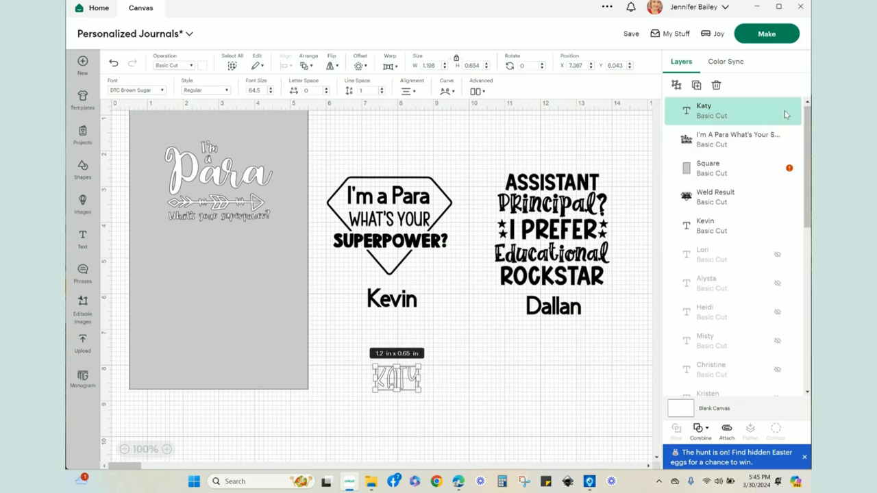
mouse_move(779, 116)
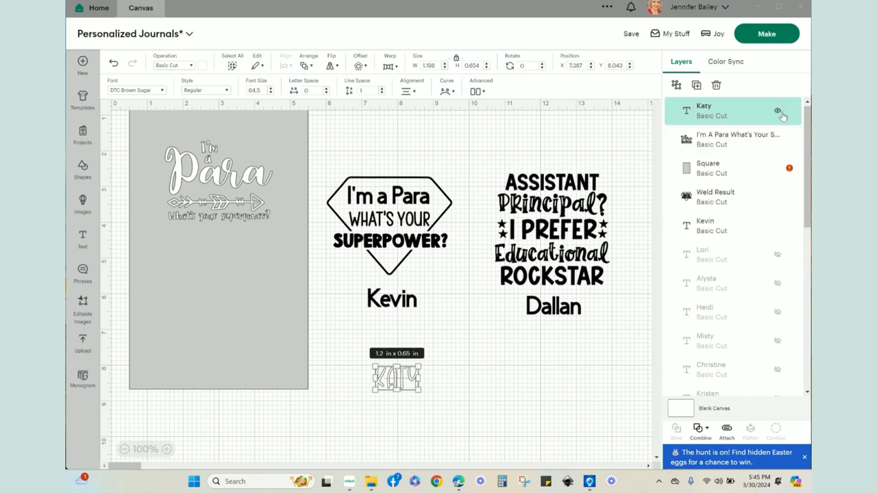
Hide the Katy name layer using its eye icon in the Layers panel
left_click(778, 110)
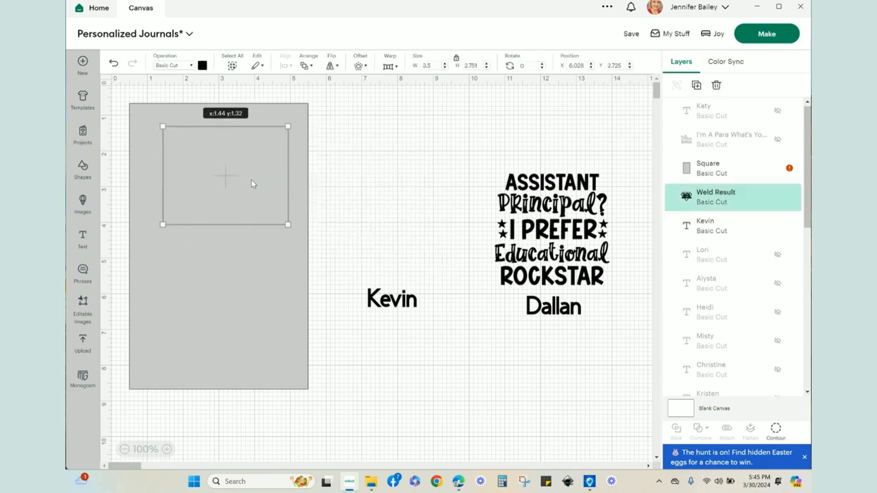
Bring the superpower Weld Result in front of the grey panel via Arrange, then deselect
left_click(308, 60)
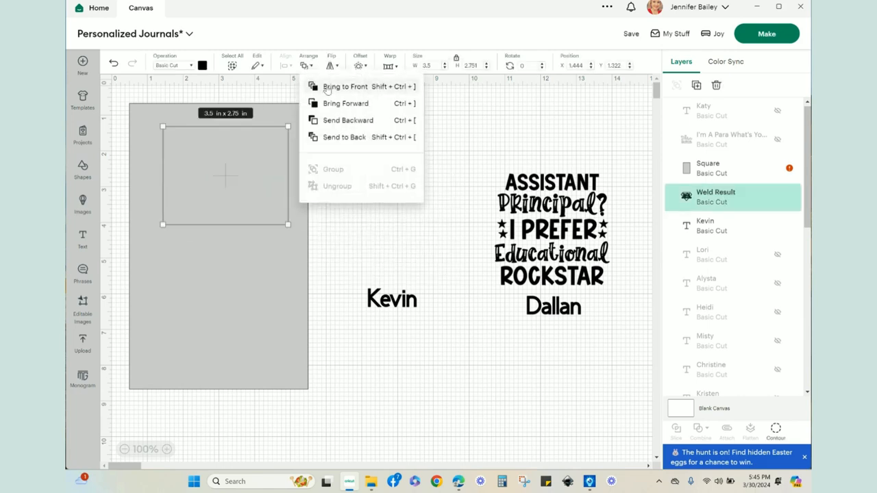
left_click(345, 86)
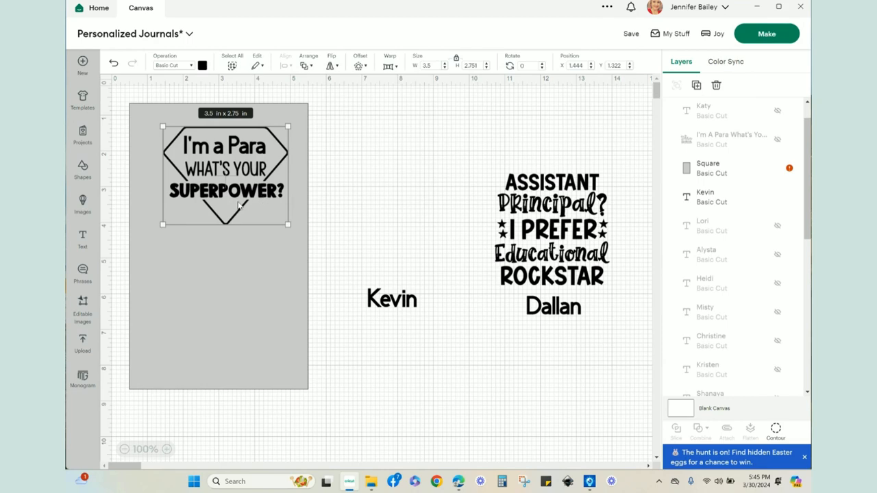
mouse_move(361, 257)
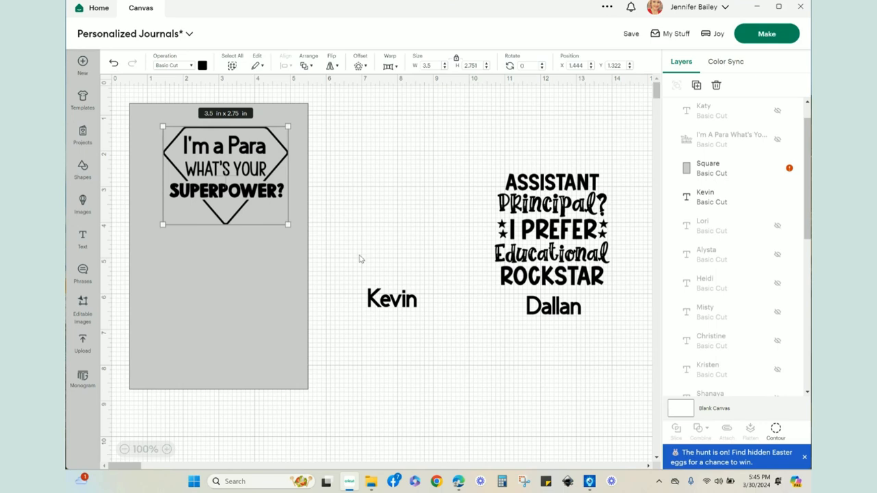
left_click_drag(225, 175, 214, 186)
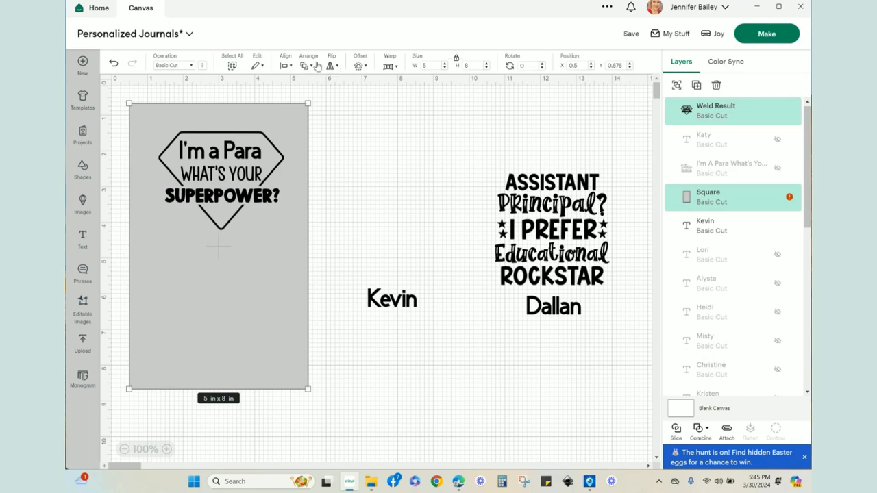
left_click(308, 60)
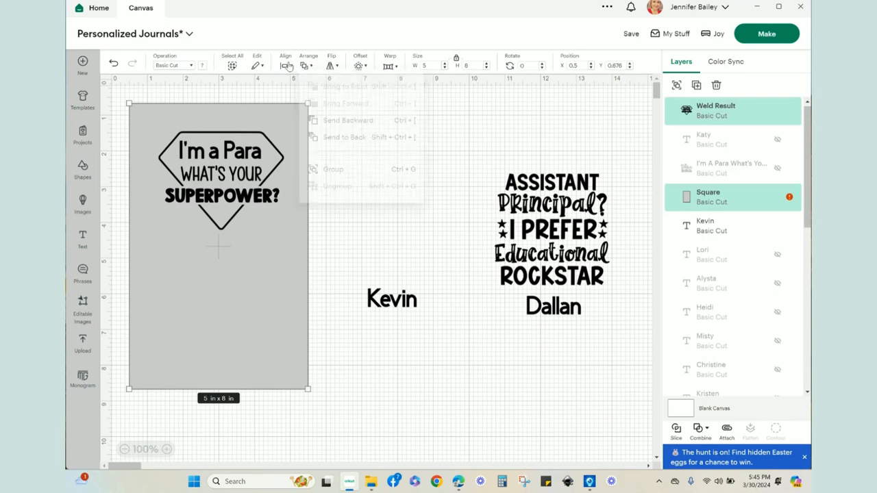
left_click(298, 126)
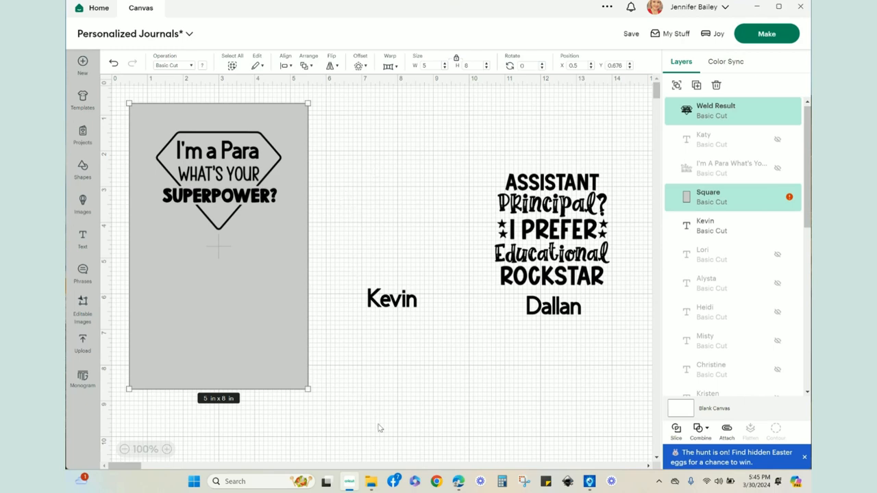
left_click(381, 427)
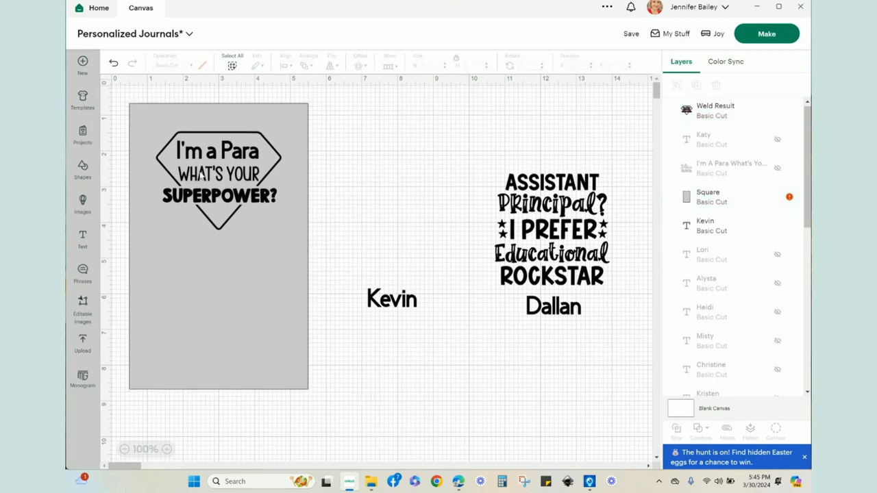
mouse_move(222, 177)
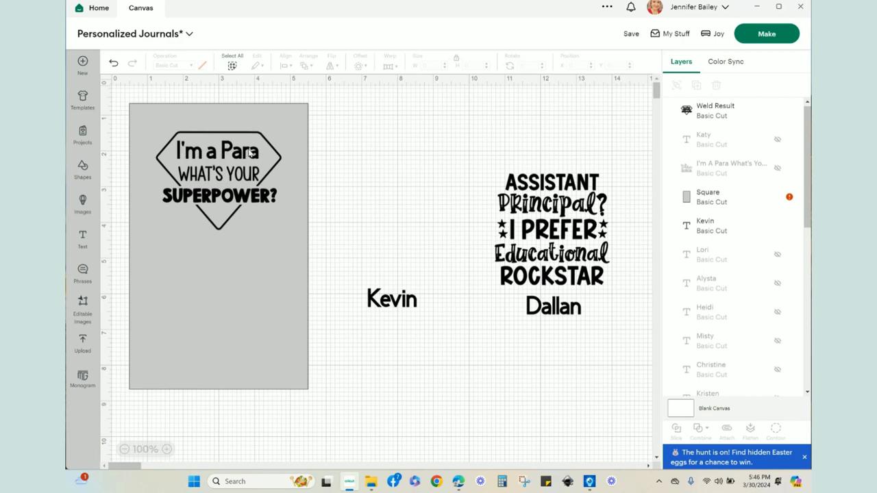
Place the superpower design at the panel's top with Kevin at its bottom right, then move both off the panel
left_click_drag(219, 175, 405, 175)
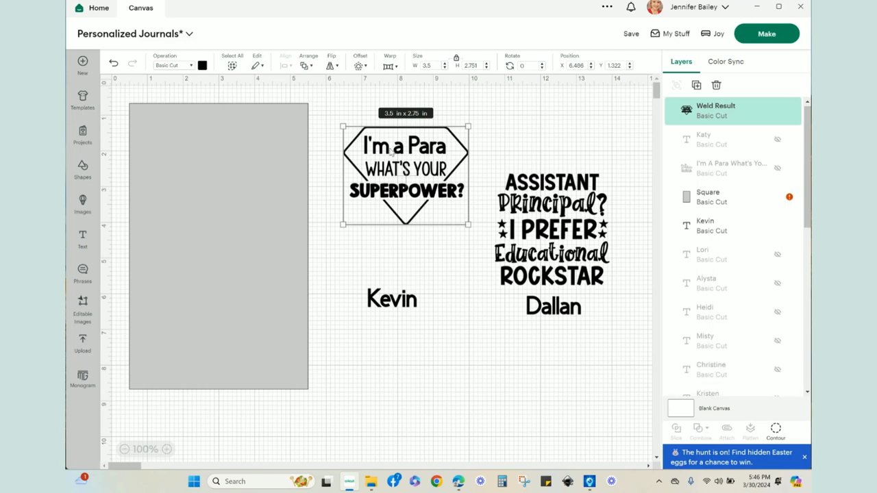
left_click_drag(404, 176, 257, 164)
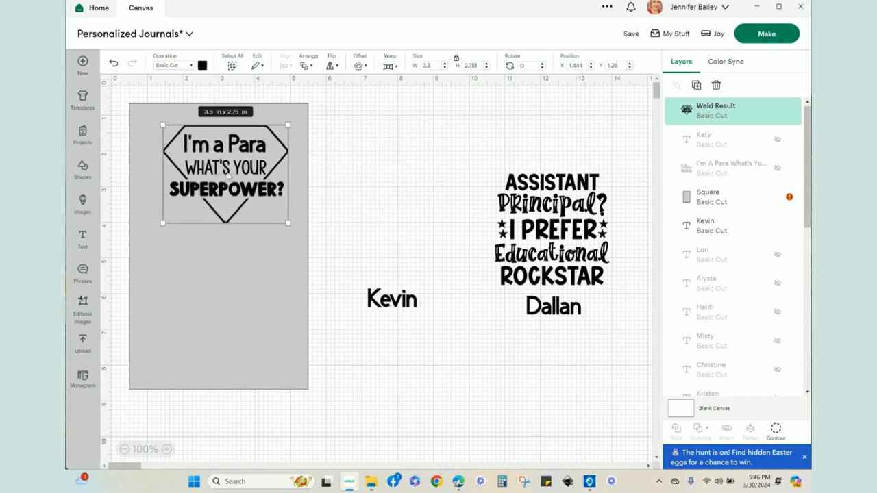
left_click_drag(227, 171, 219, 175)
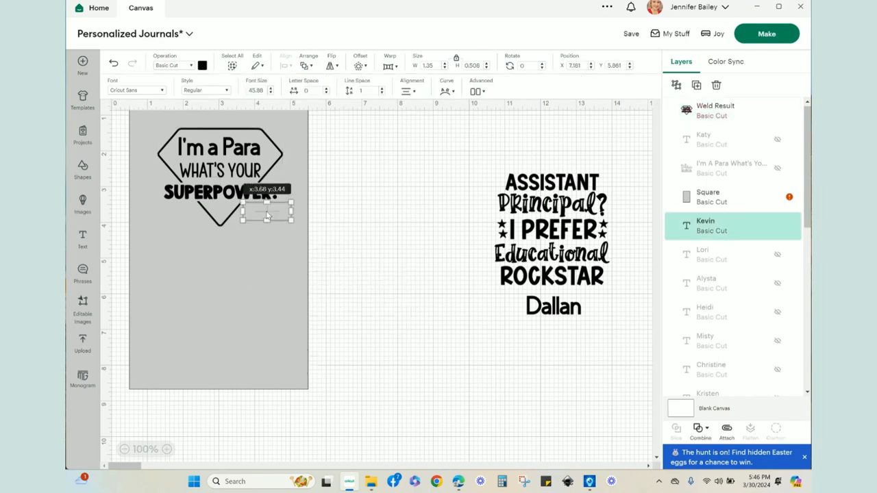
left_click_drag(266, 213, 344, 142)
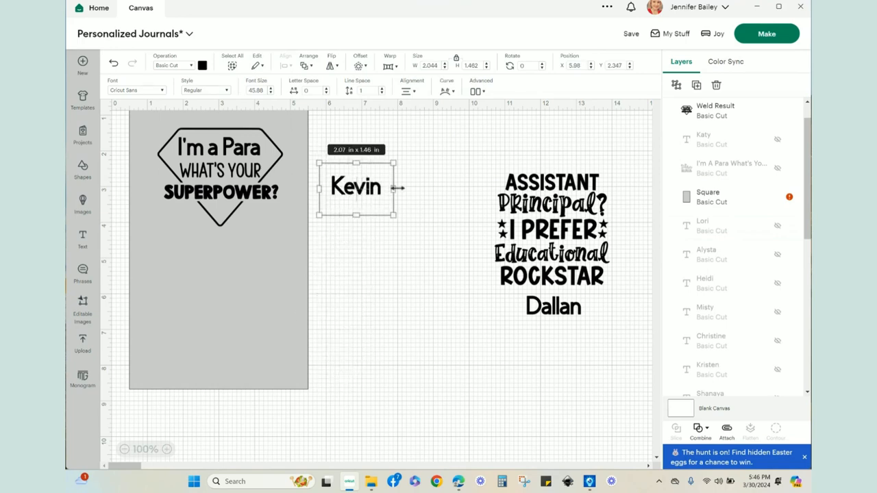
left_click_drag(356, 186, 244, 353)
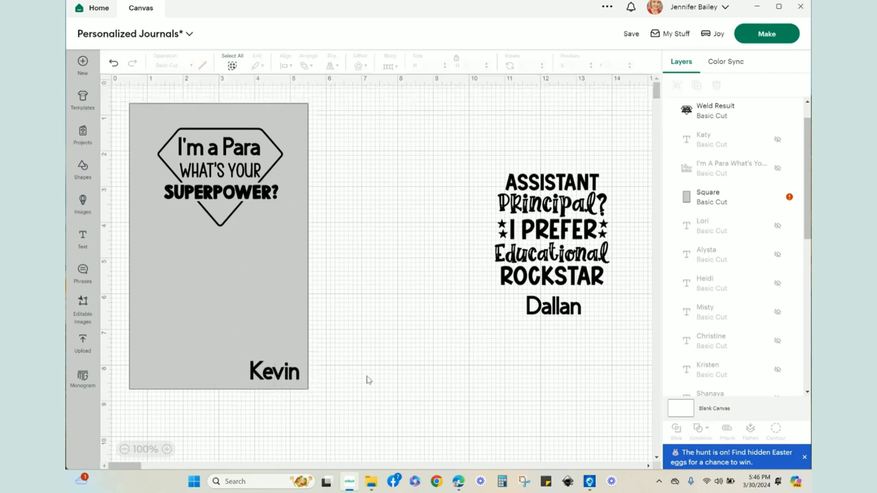
mouse_move(269, 351)
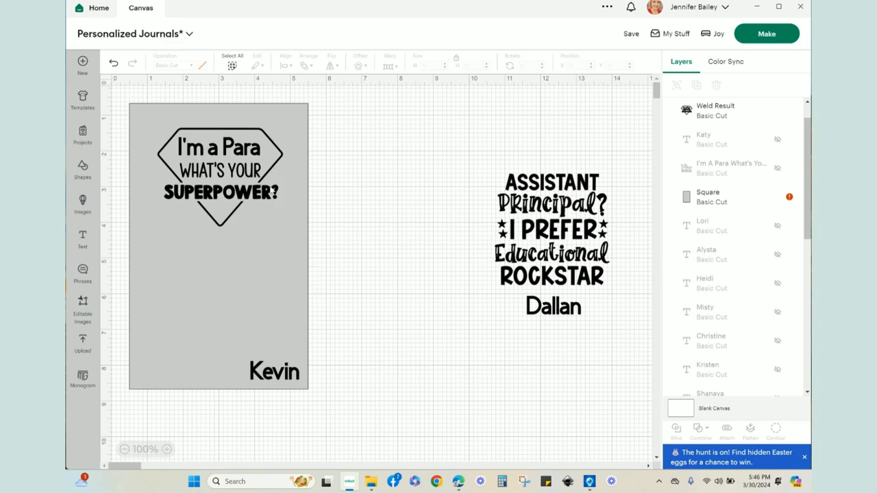
left_click_drag(219, 171, 356, 158)
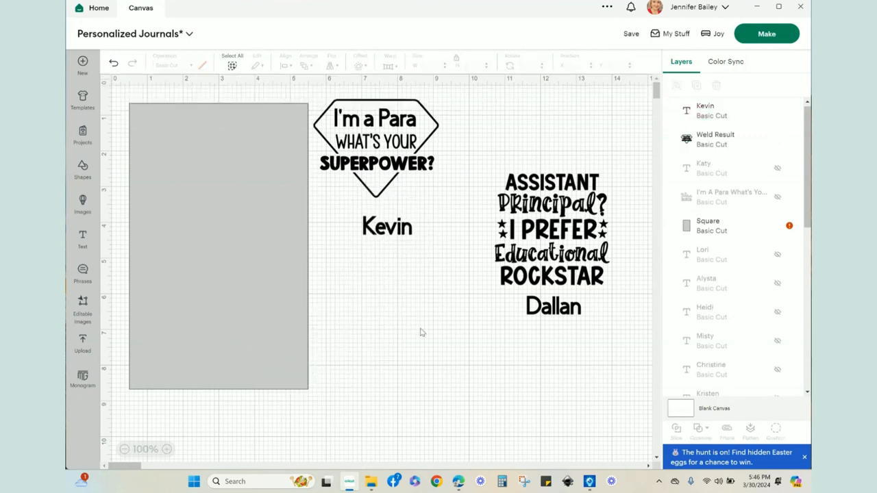
mouse_move(411, 274)
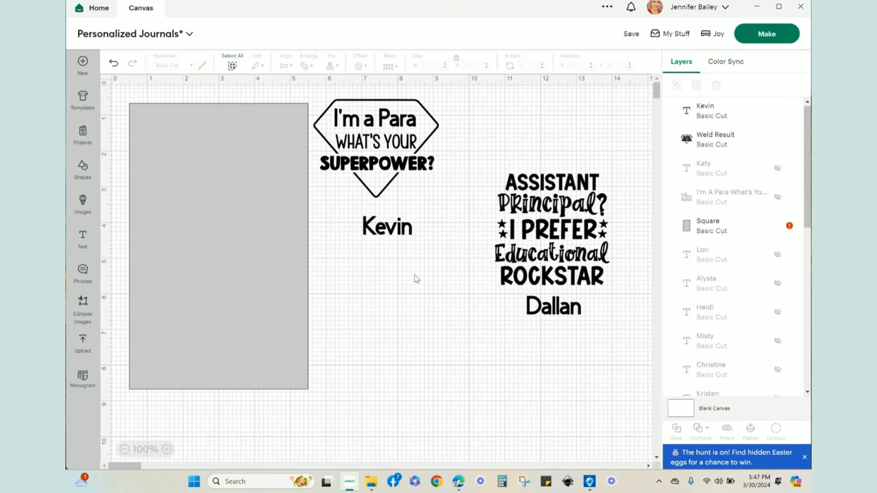
mouse_move(570, 244)
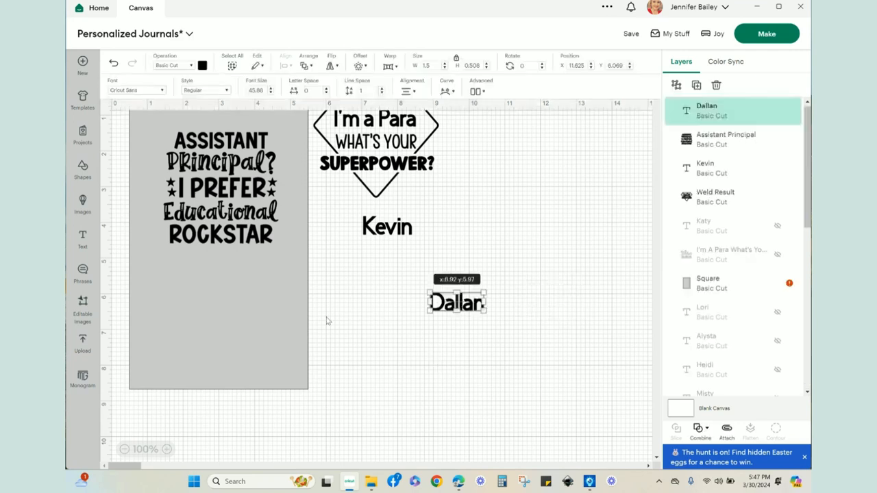
Preview Dallan on the panel, then move Assistant Principal and Dallan beside the Para design
left_click_drag(456, 302, 271, 370)
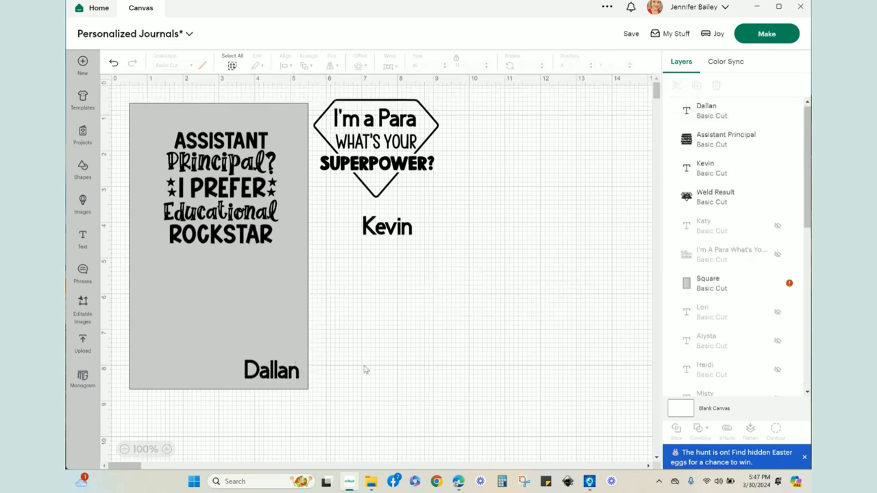
mouse_move(260, 277)
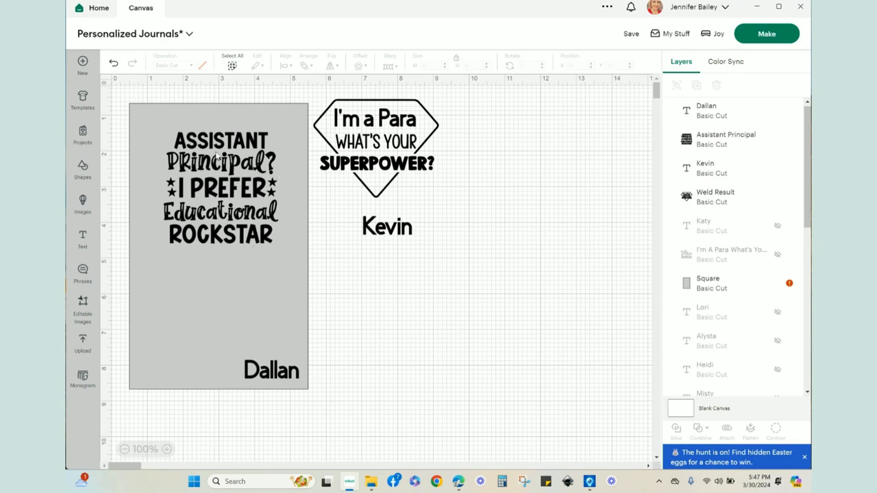
mouse_move(222, 277)
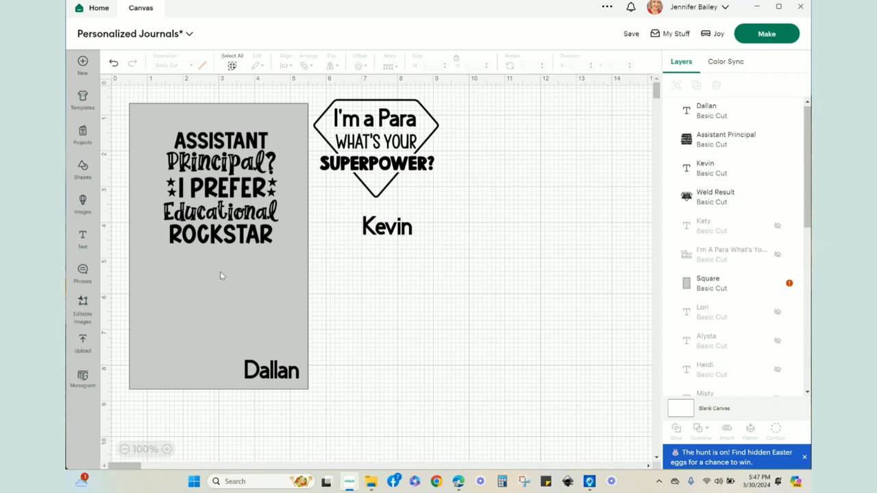
mouse_move(263, 176)
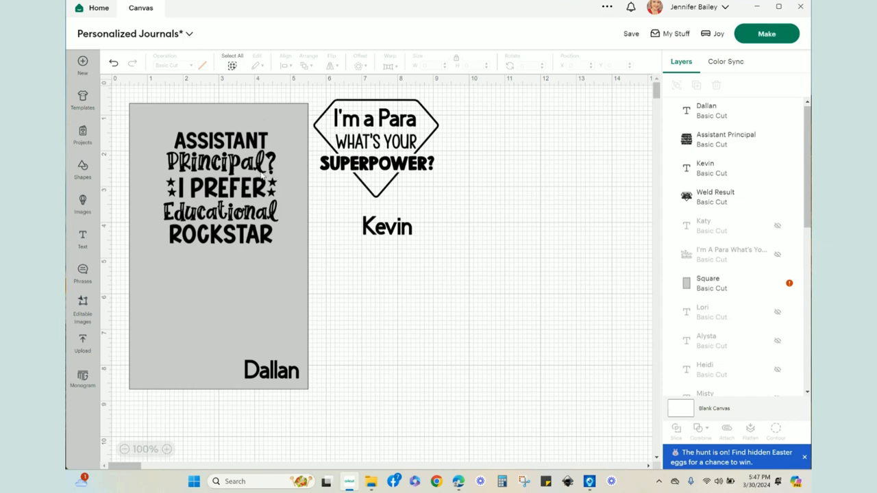
mouse_move(269, 211)
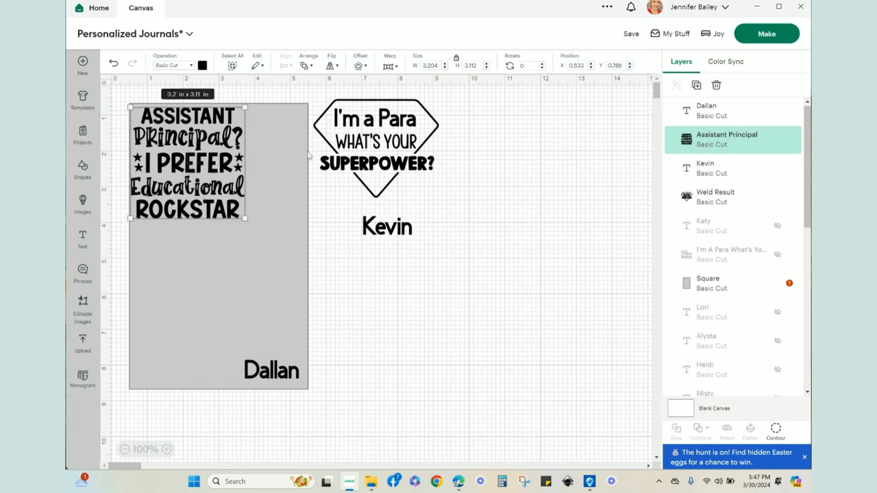
mouse_move(229, 269)
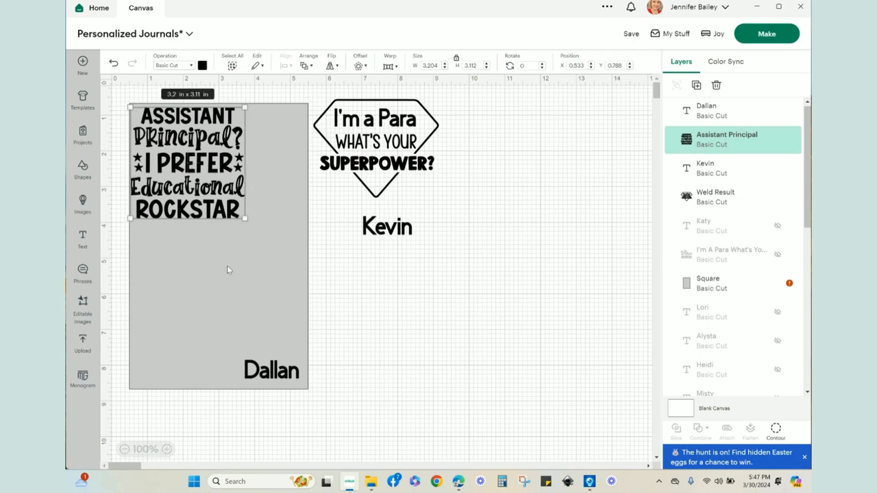
mouse_move(280, 237)
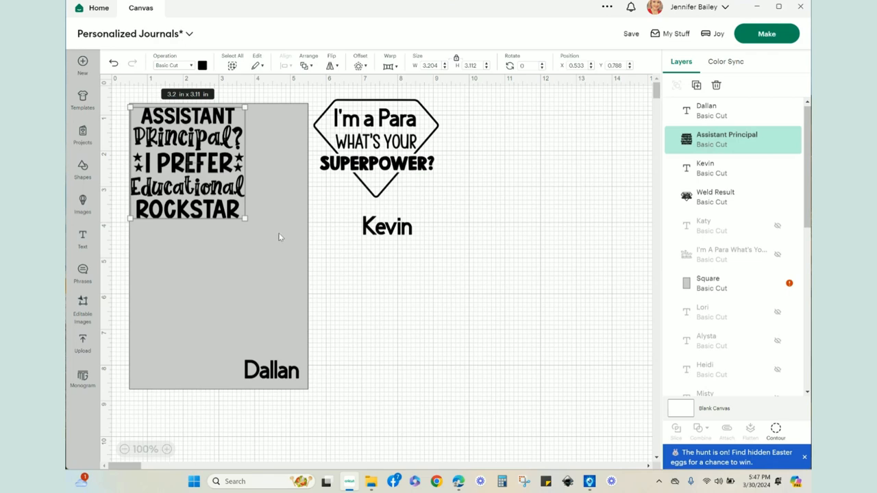
left_click_drag(186, 162, 491, 171)
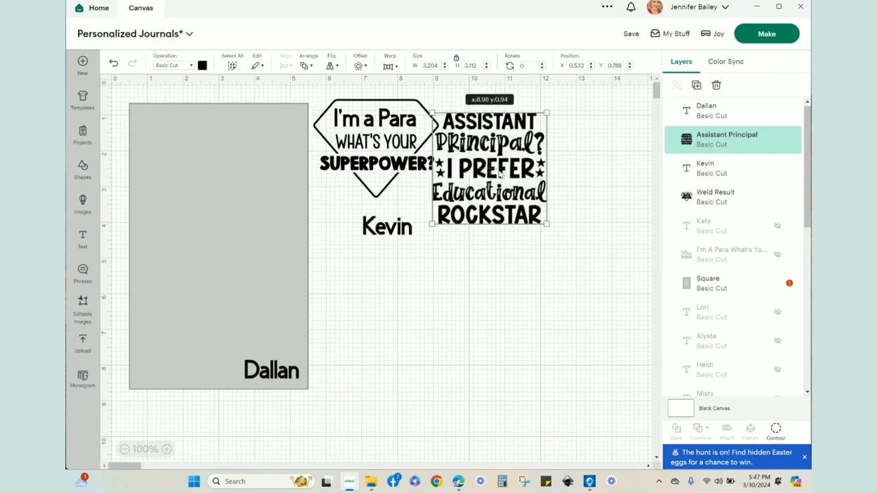
left_click_drag(271, 370, 447, 266)
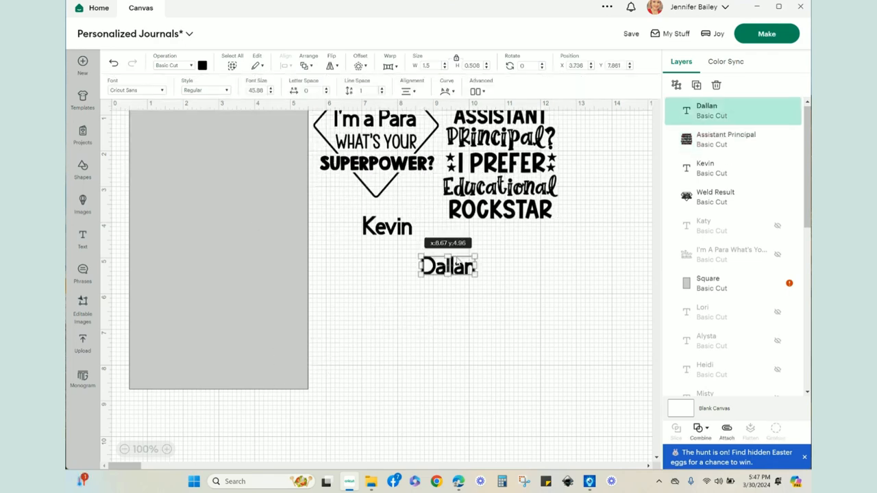
left_click_drag(447, 265, 480, 245)
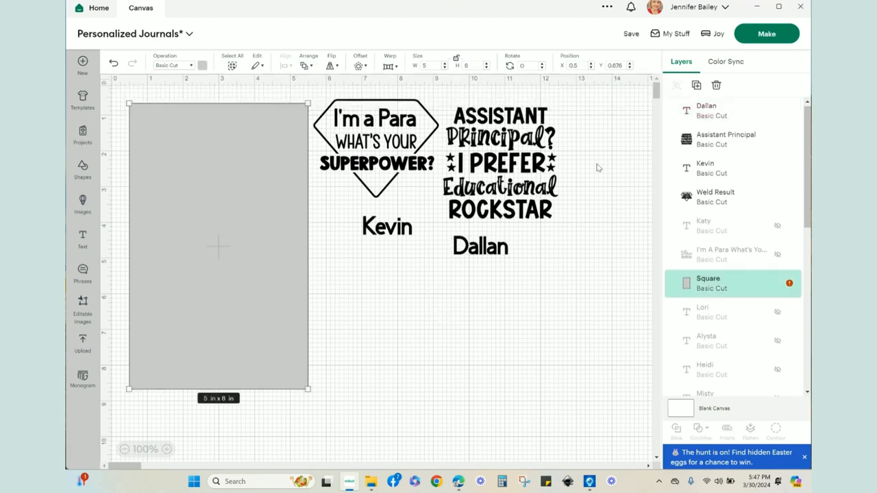
mouse_move(800, 211)
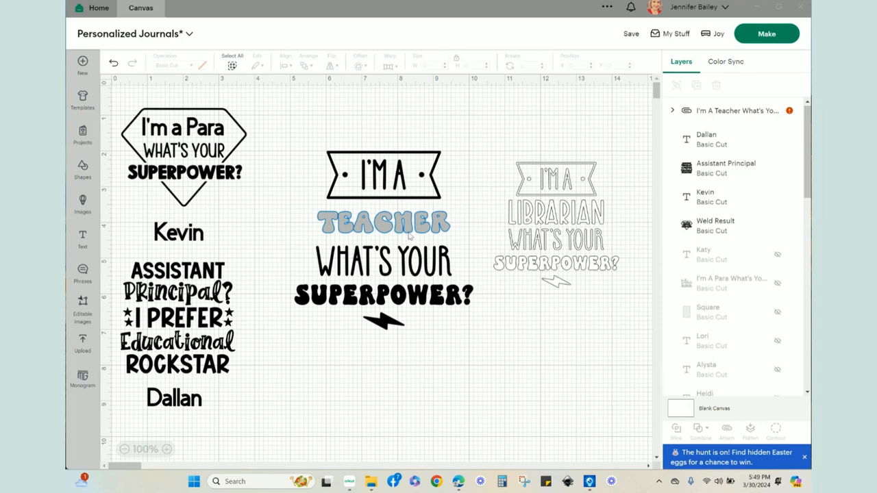
mouse_move(408, 236)
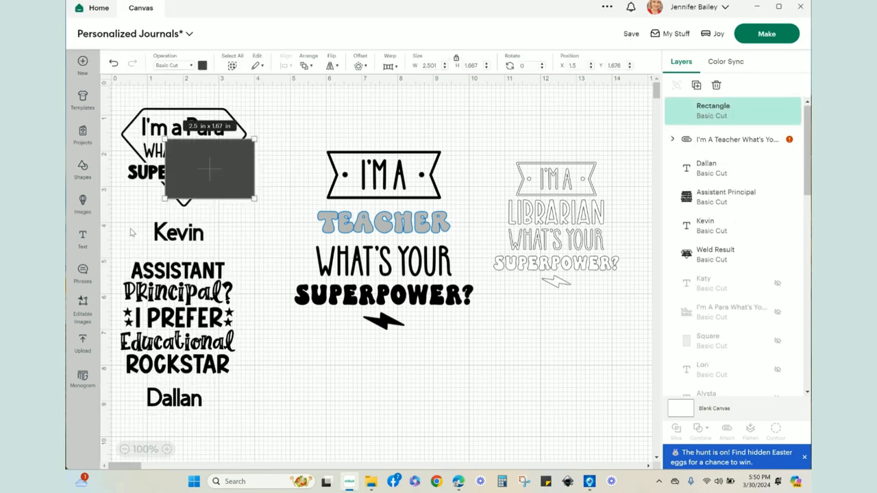
Move the new rectangle aside to the upper right and weld the I'm a Teacher design into one layer
left_click_drag(208, 167, 350, 226)
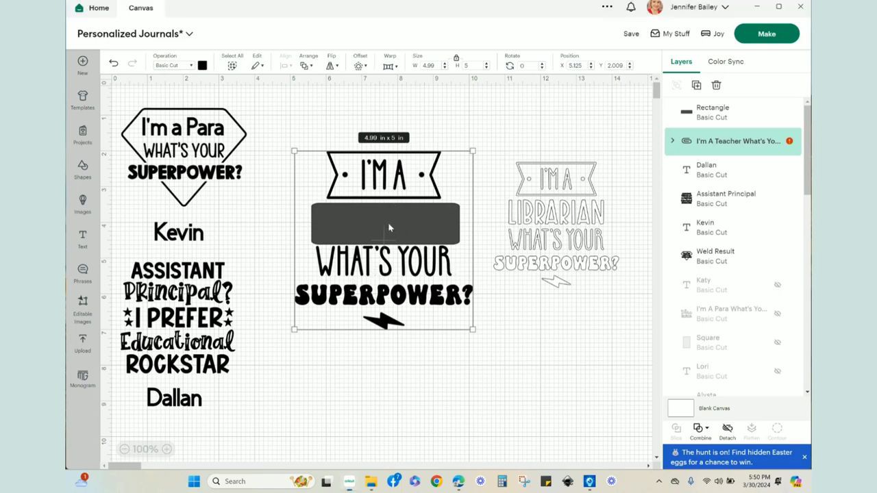
left_click_drag(385, 224, 528, 113)
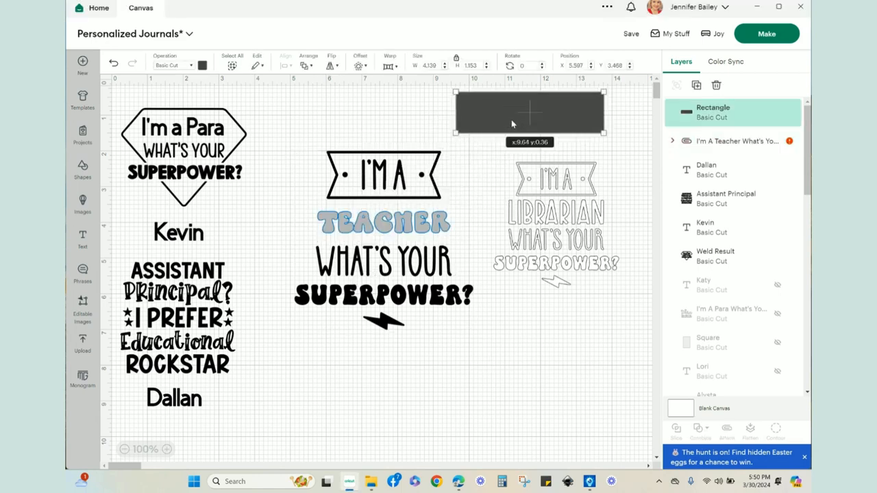
left_click(382, 247)
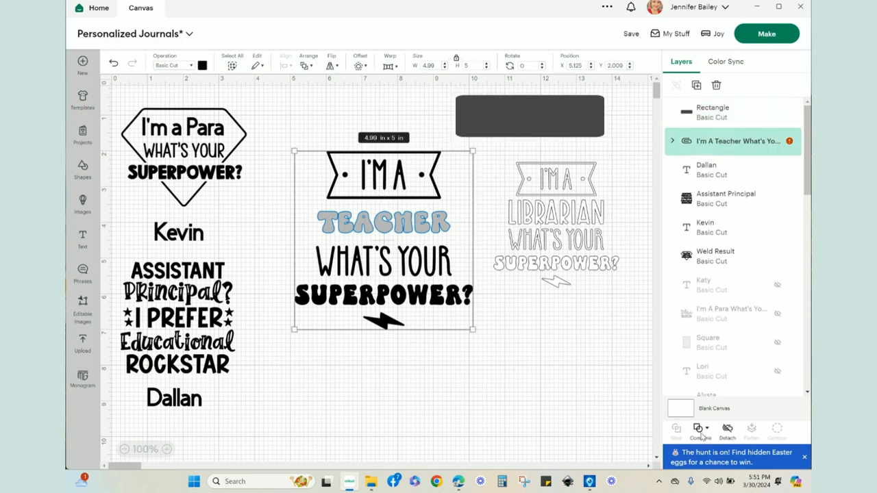
left_click(701, 430)
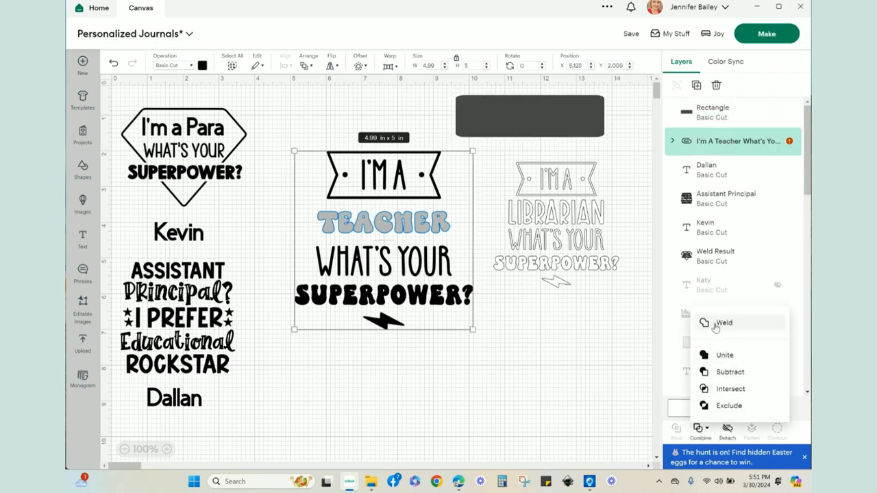
left_click(723, 323)
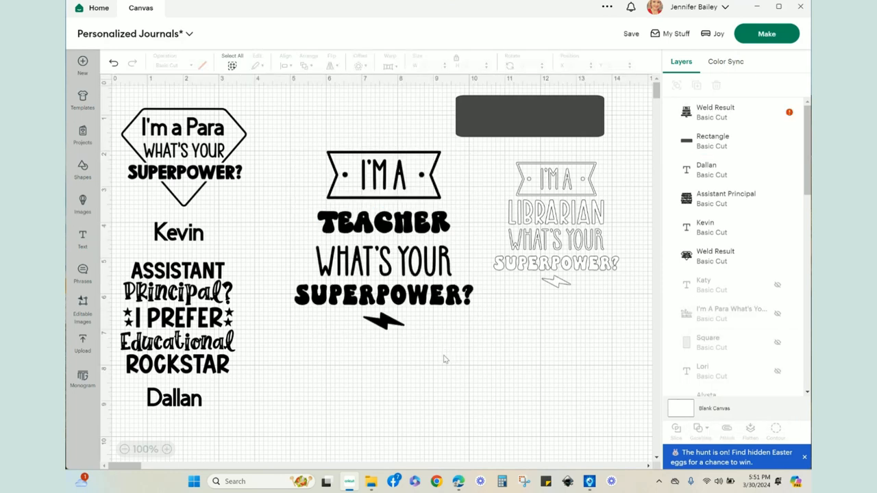
mouse_move(444, 382)
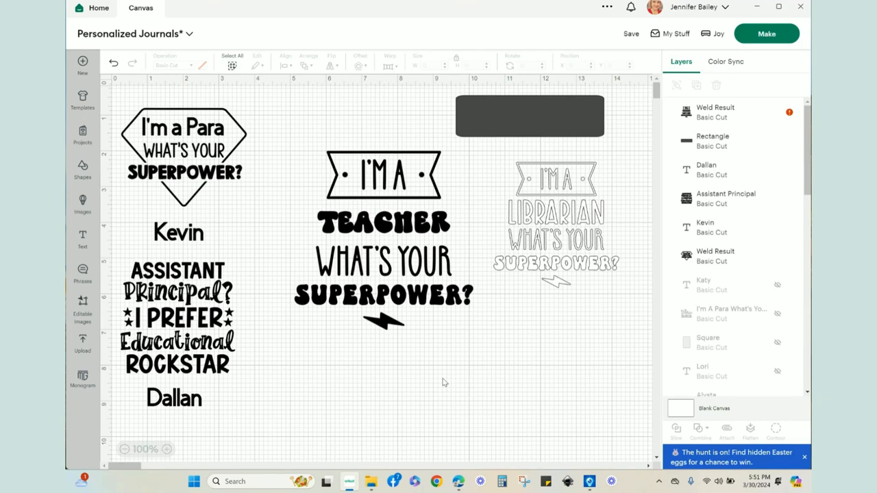
mouse_move(520, 117)
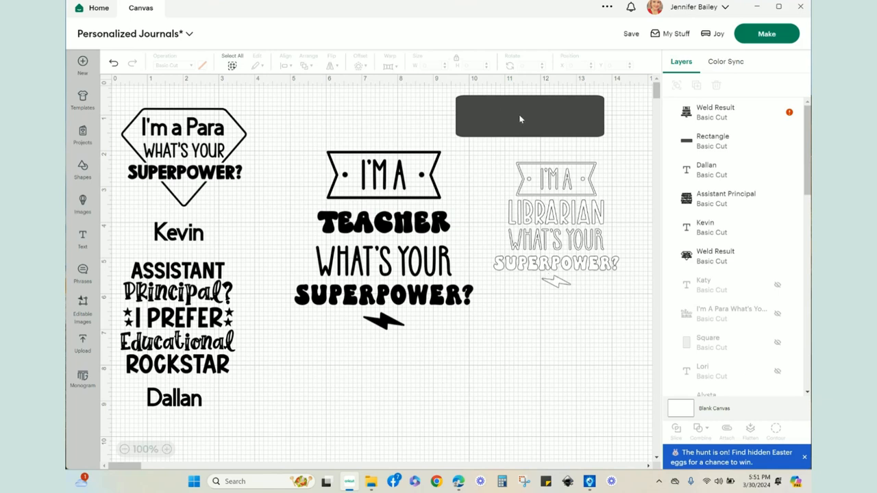
Slice TEACHER out with the dark rectangle and drag the remaining design below
left_click(384, 222)
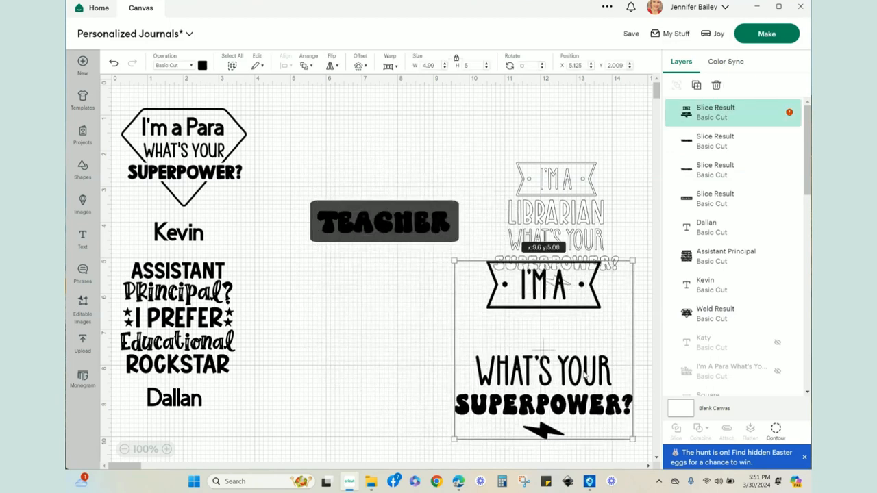
left_click_drag(541, 283, 422, 315)
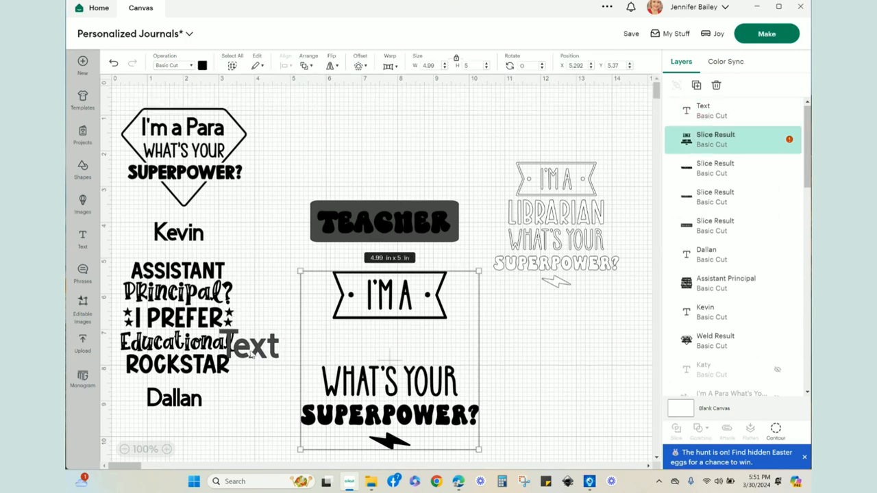
Center the new placeholder text horizontally with the design, then begin editing it
left_click(250, 344)
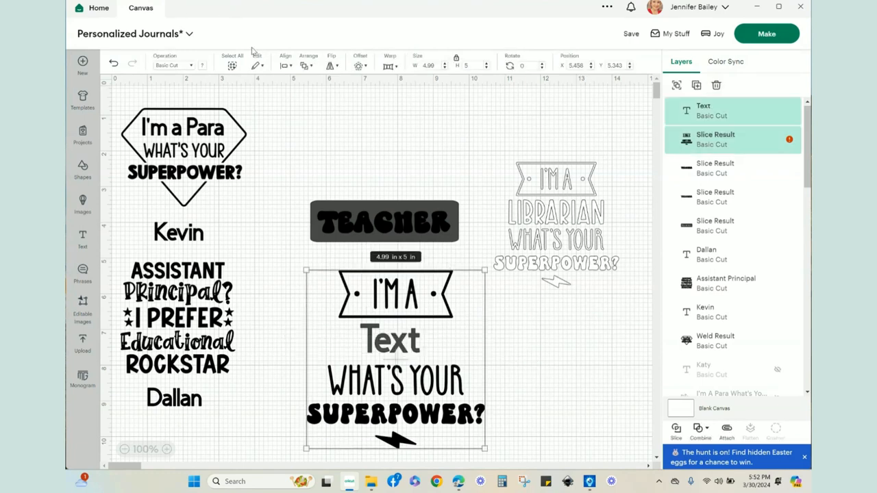
left_click(285, 60)
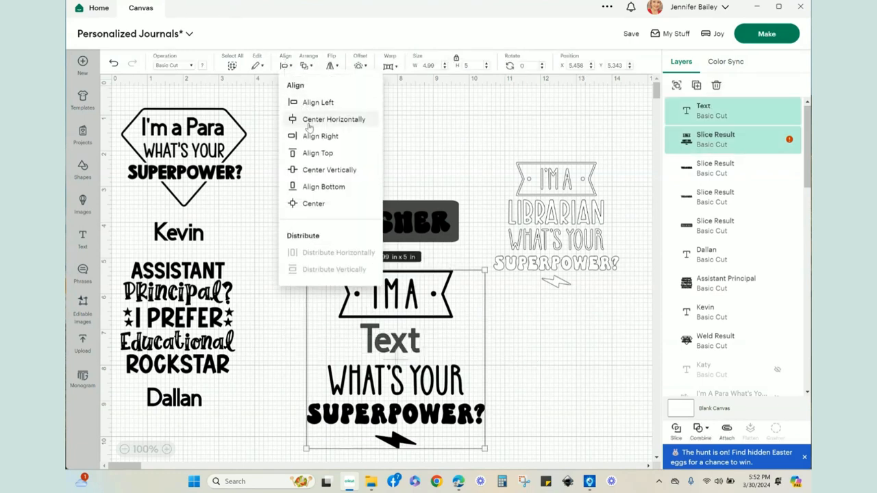
left_click(333, 119)
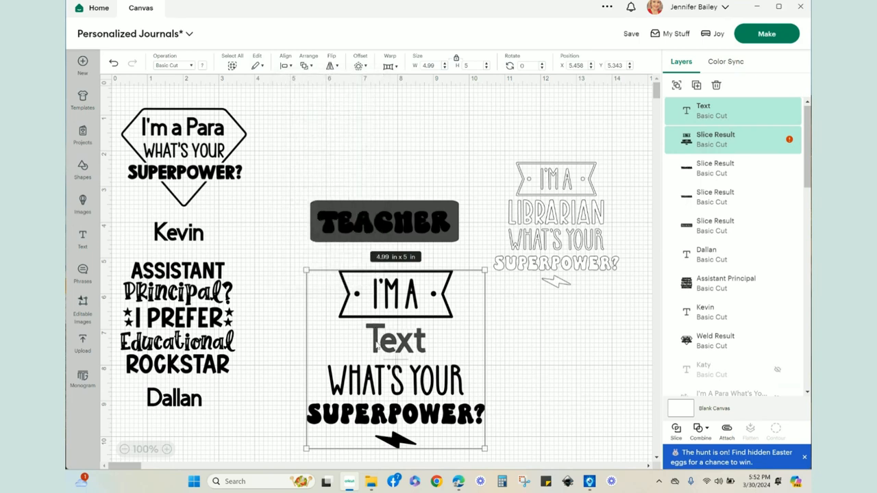
left_click(510, 355)
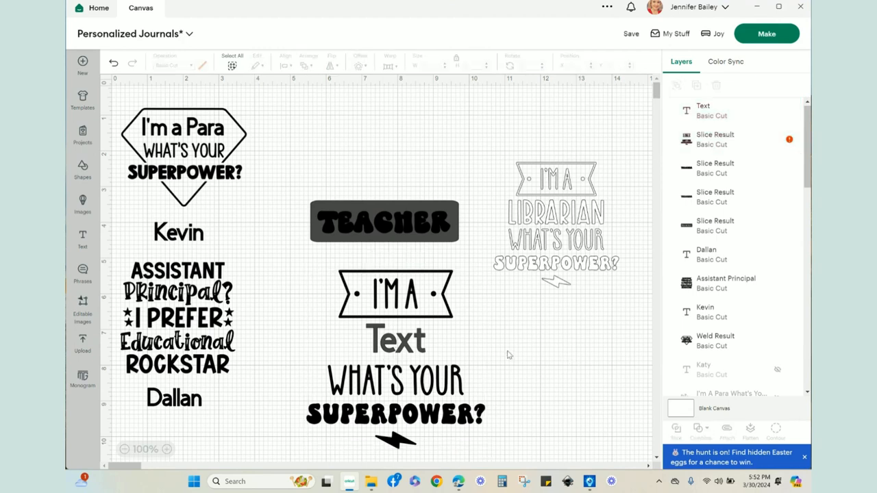
left_click(395, 340)
type("L")
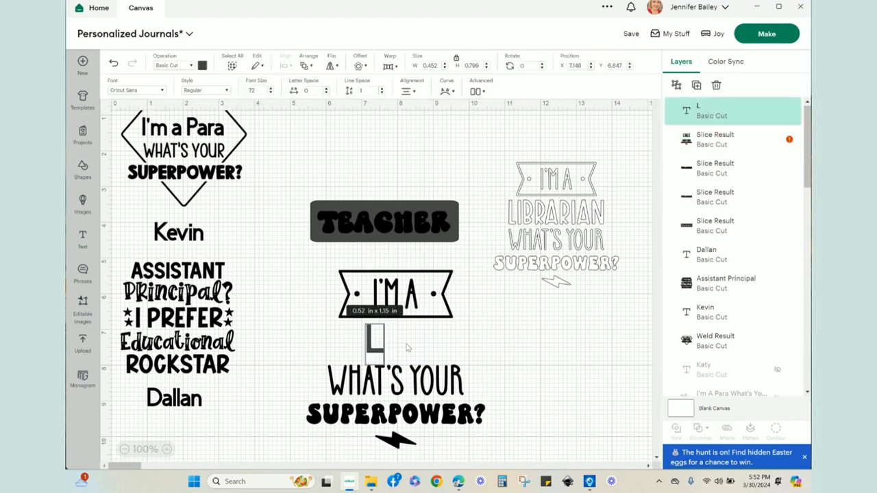
type("IBRANIA")
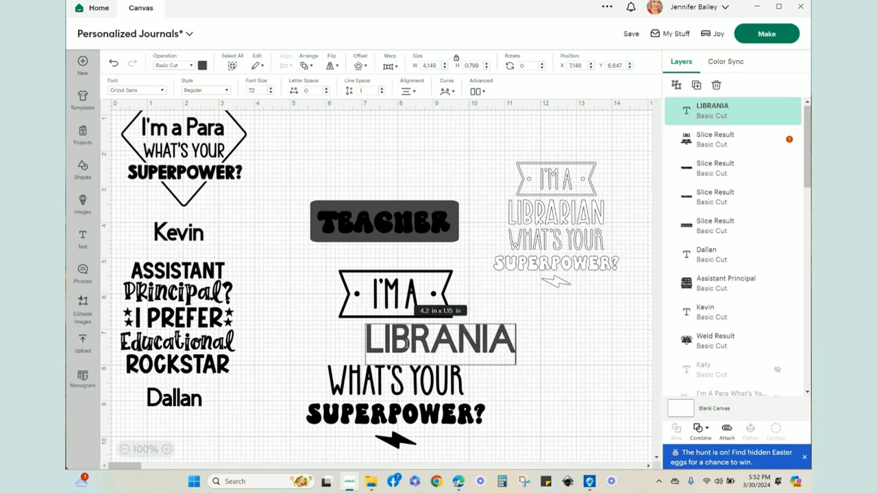
type("N")
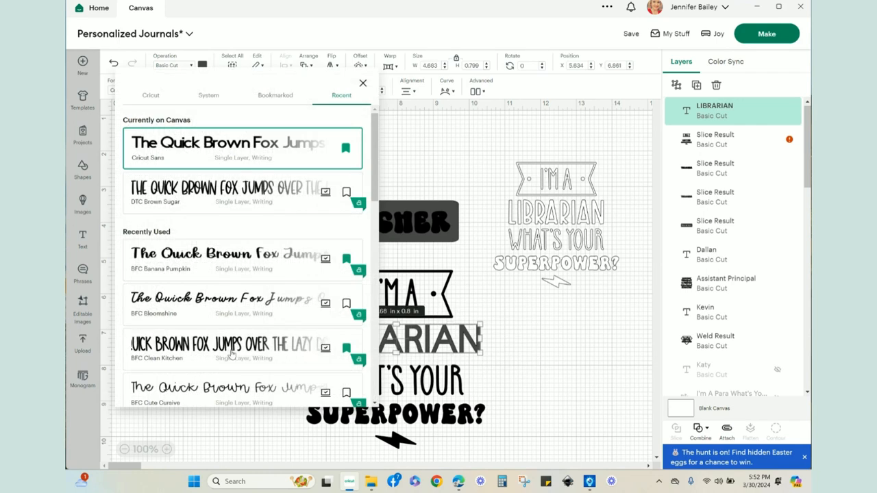
left_click(244, 348)
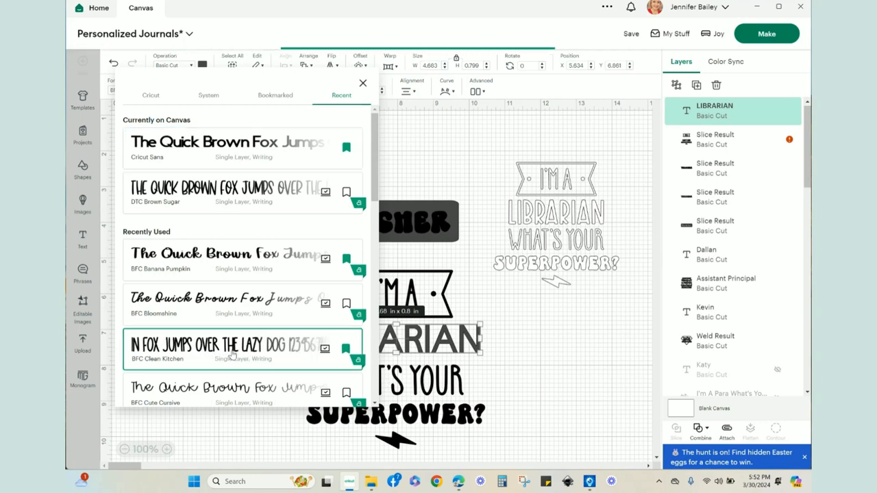
left_click(362, 82)
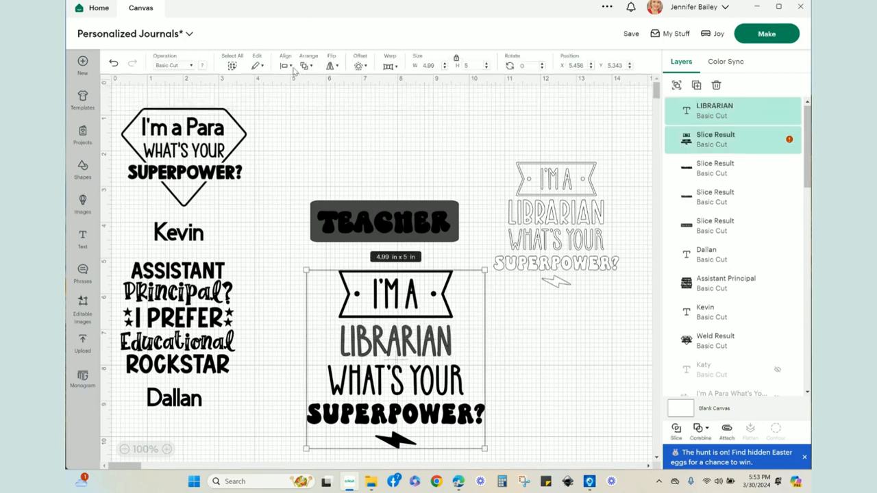
left_click(285, 66)
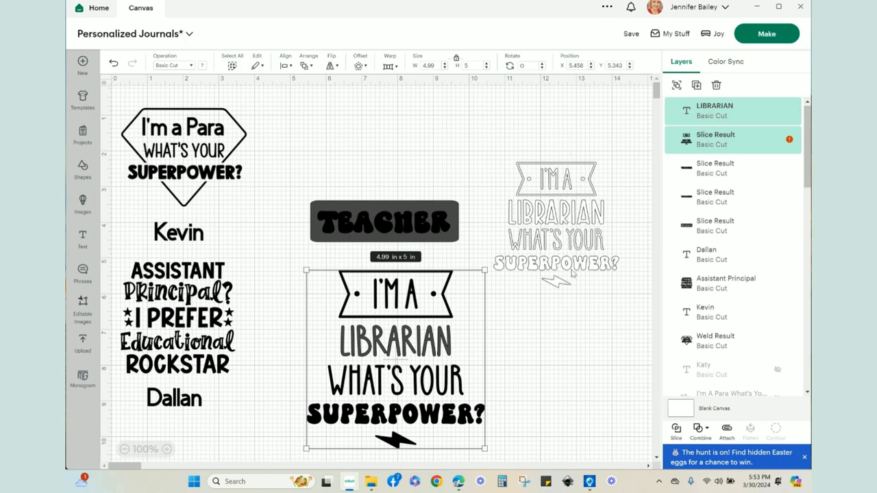
mouse_move(553, 351)
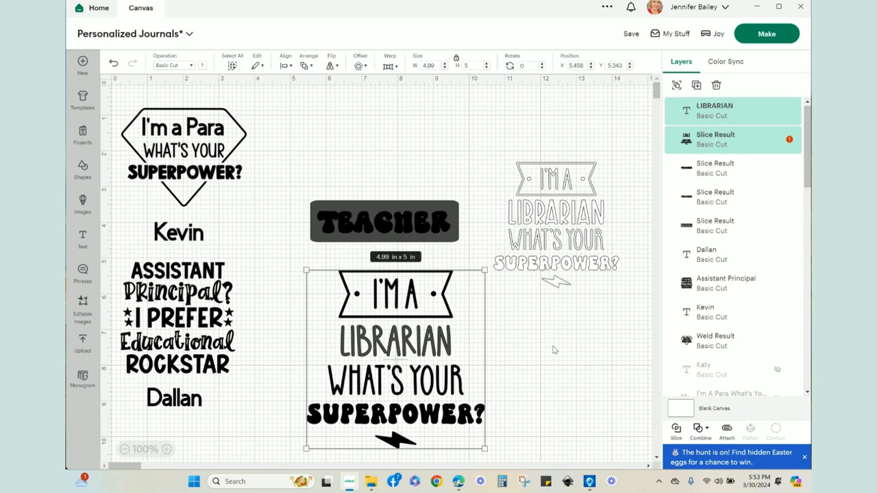
left_click(383, 160)
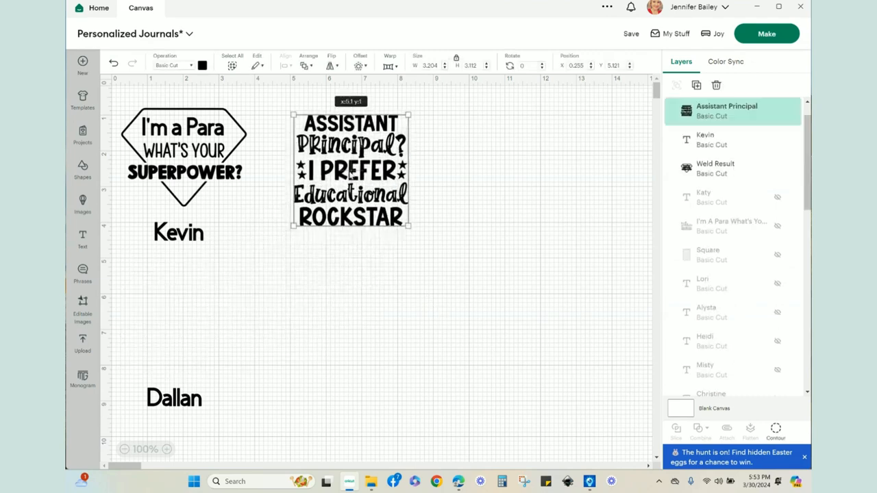
Move Assistant Principal beside Para and place Dallan beneath it, mirroring Kevin
left_click_drag(351, 170, 340, 160)
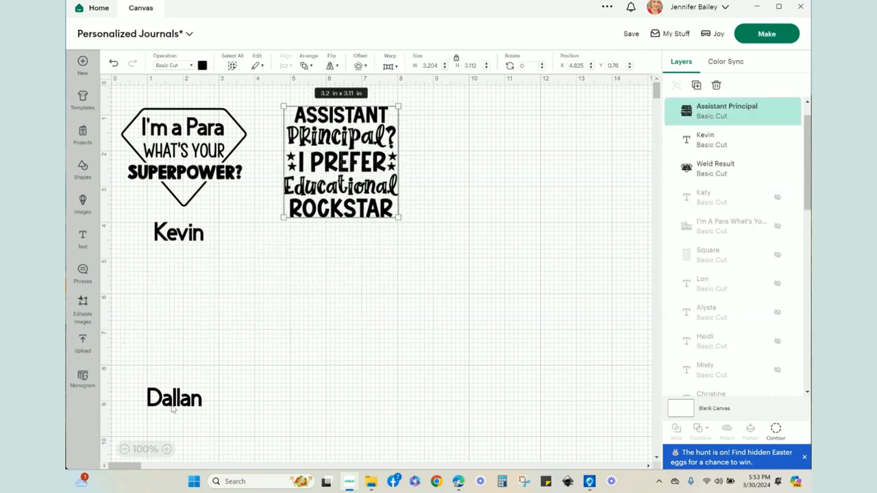
left_click_drag(174, 397, 332, 252)
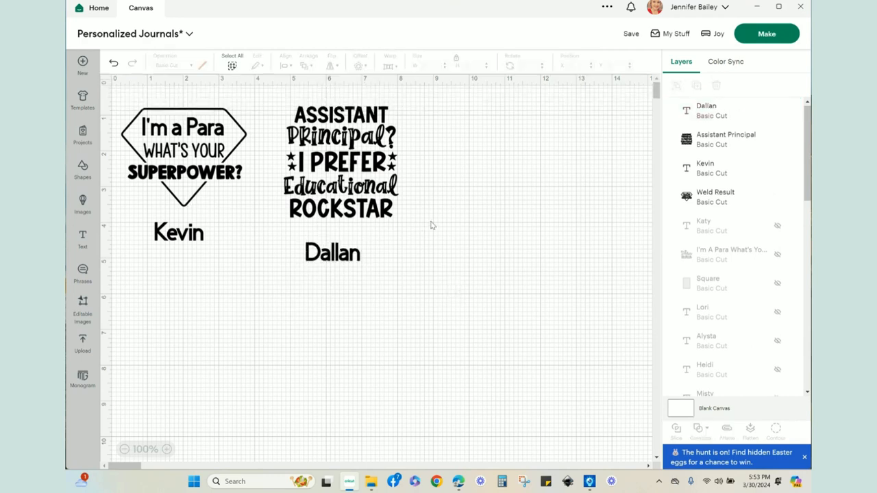
mouse_move(487, 170)
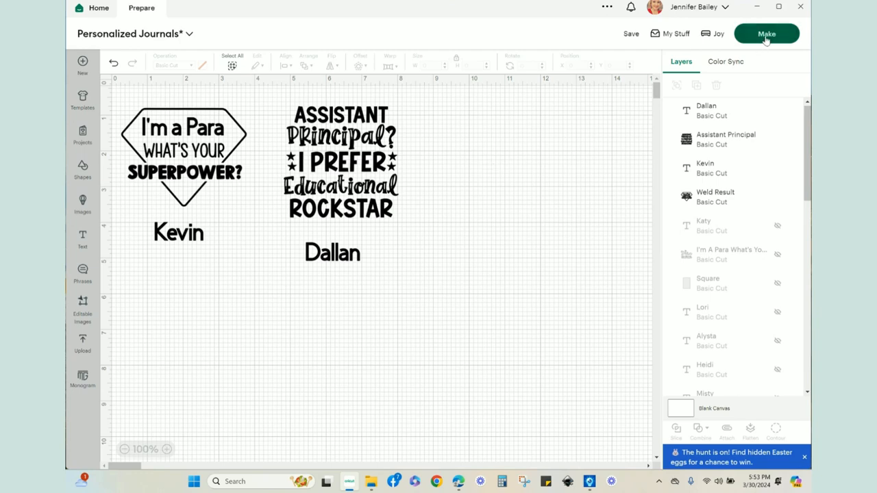
Send the designs to the mat, choose the 4.5 x 12 in material and turn Mirror on
left_click(766, 33)
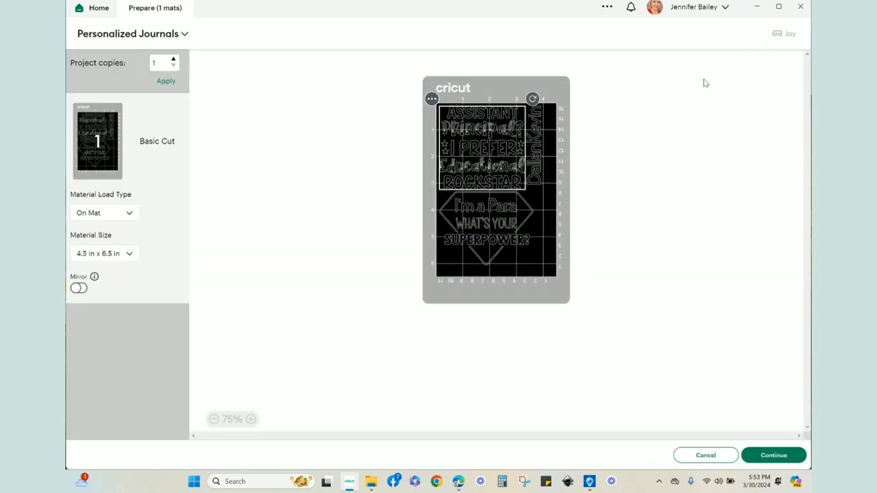
mouse_move(450, 75)
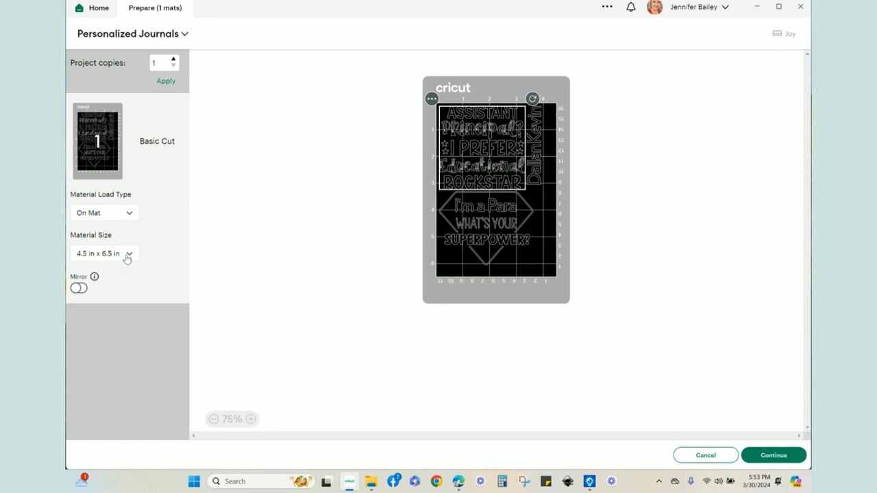
left_click(104, 254)
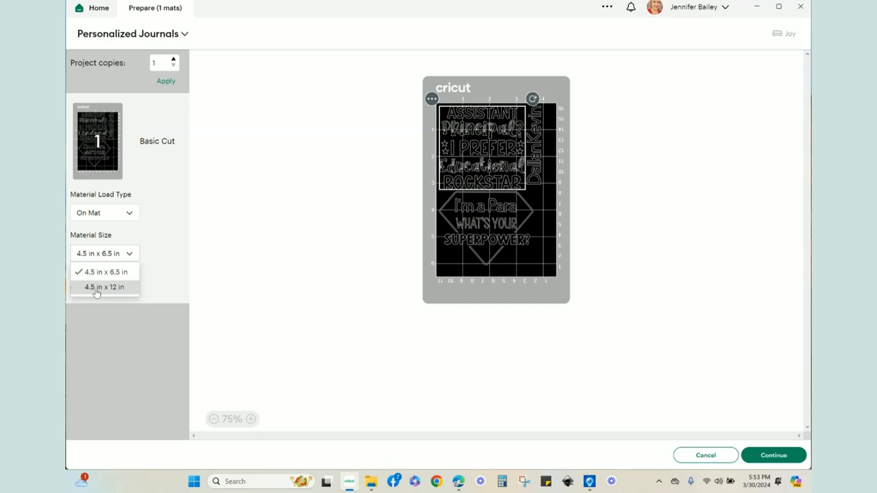
left_click(104, 286)
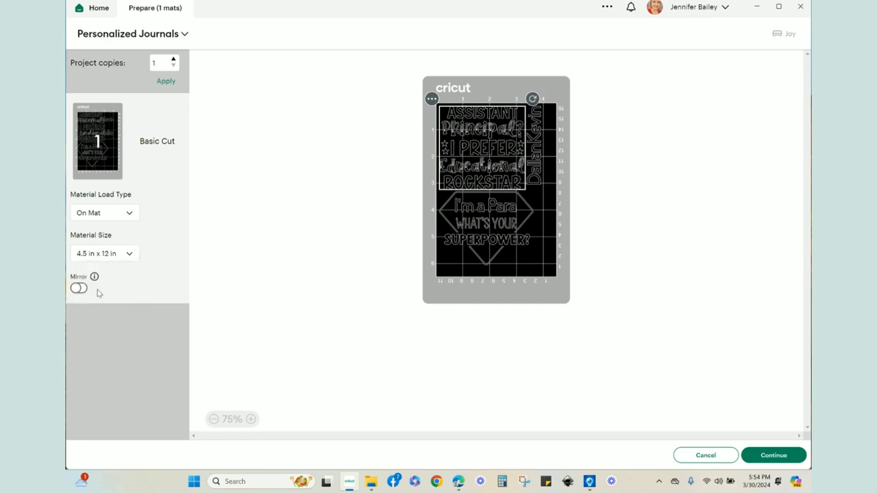
left_click(80, 288)
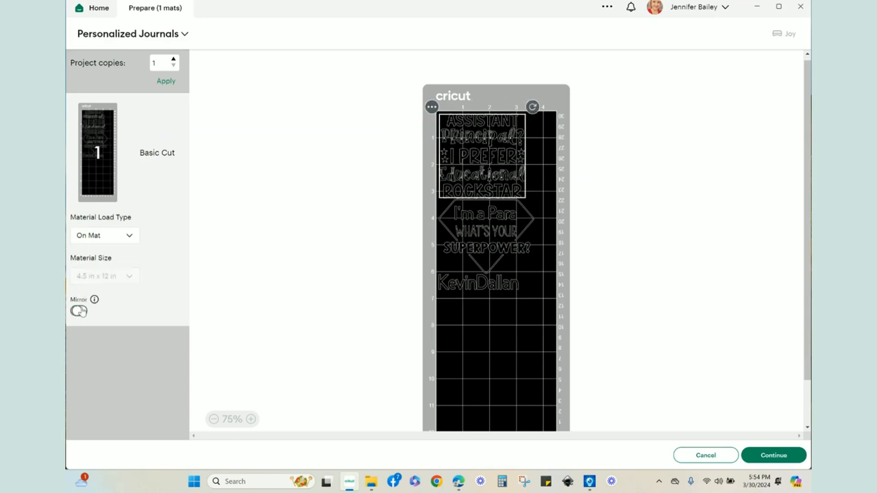
Drag Dallan away from Kevin so both sit apart beneath Para on the mirrored mat
left_click(78, 309)
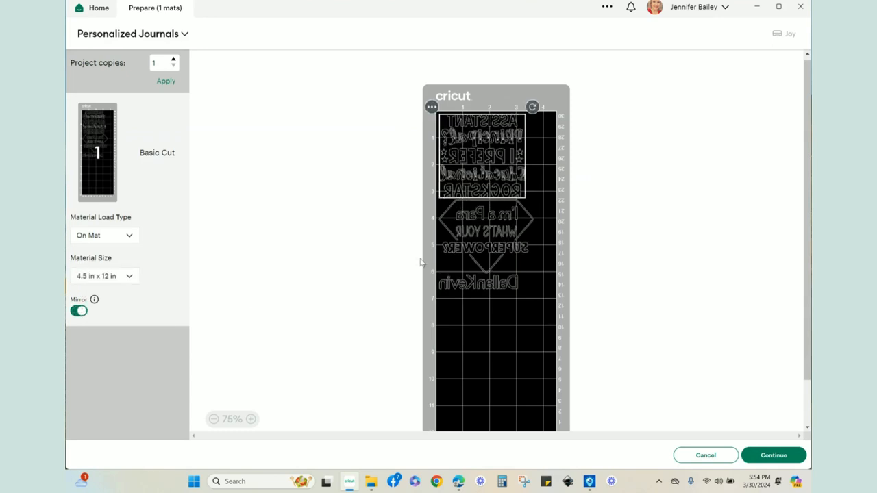
mouse_move(634, 261)
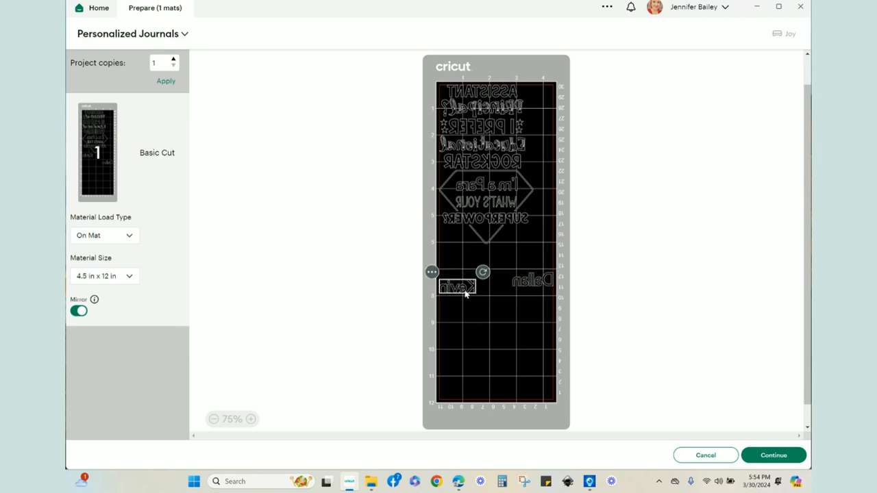
left_click_drag(458, 287, 488, 219)
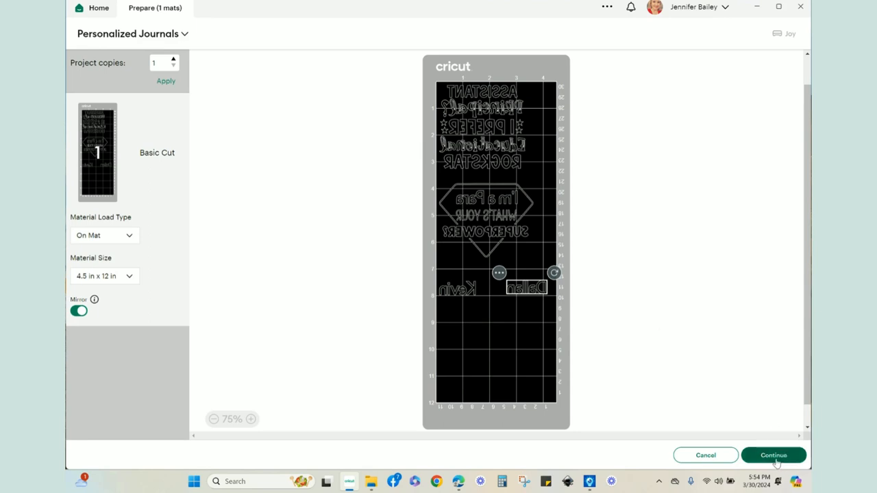
mouse_move(770, 459)
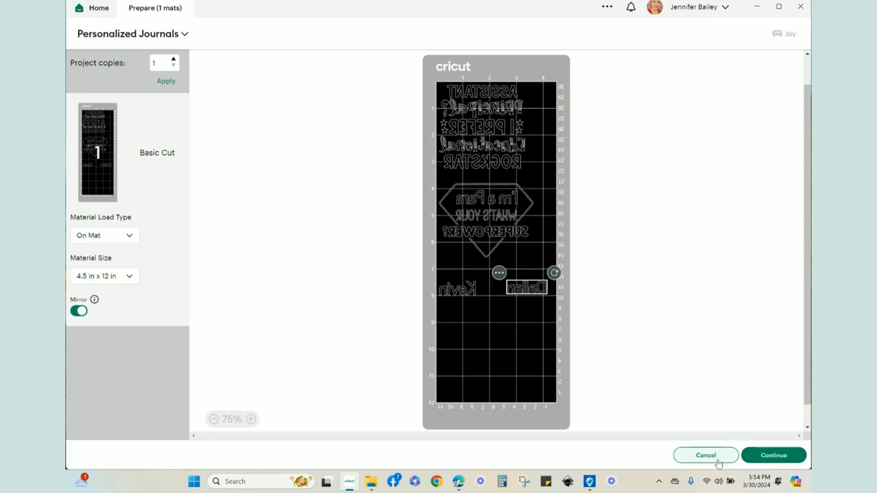
Continue to cut setup and search the full materials catalogue for GLITTER
left_click(773, 455)
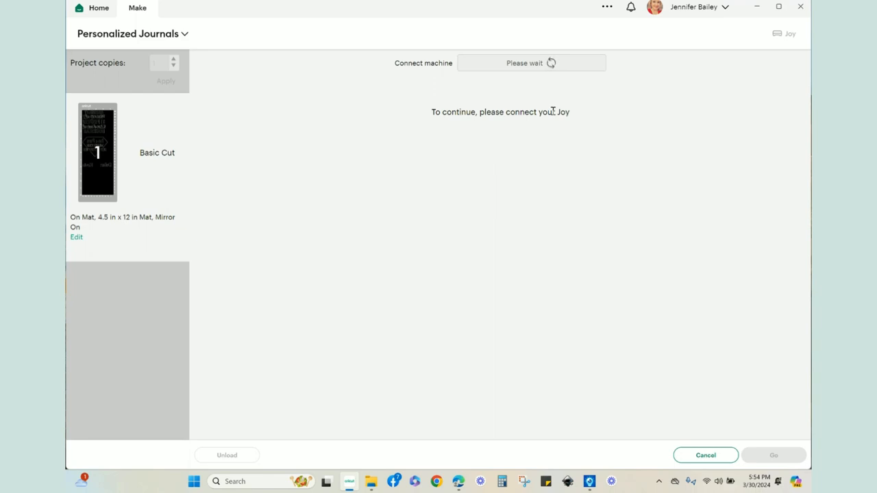
mouse_move(773, 62)
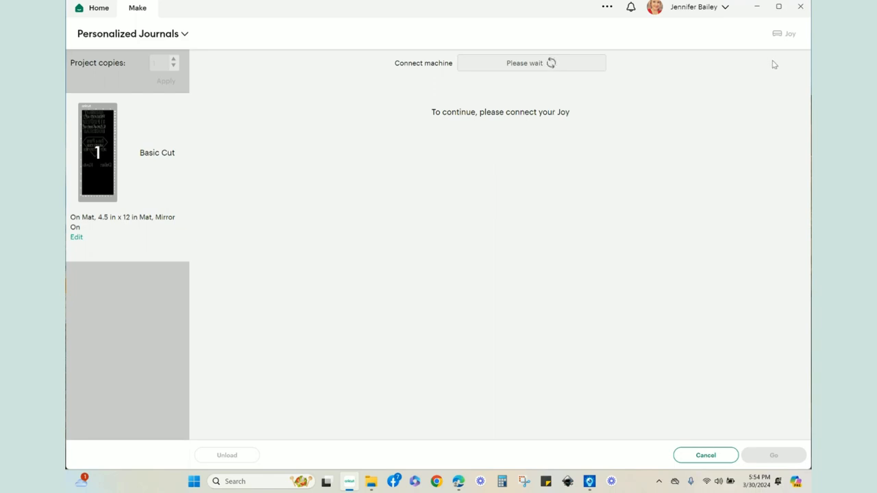
mouse_move(723, 28)
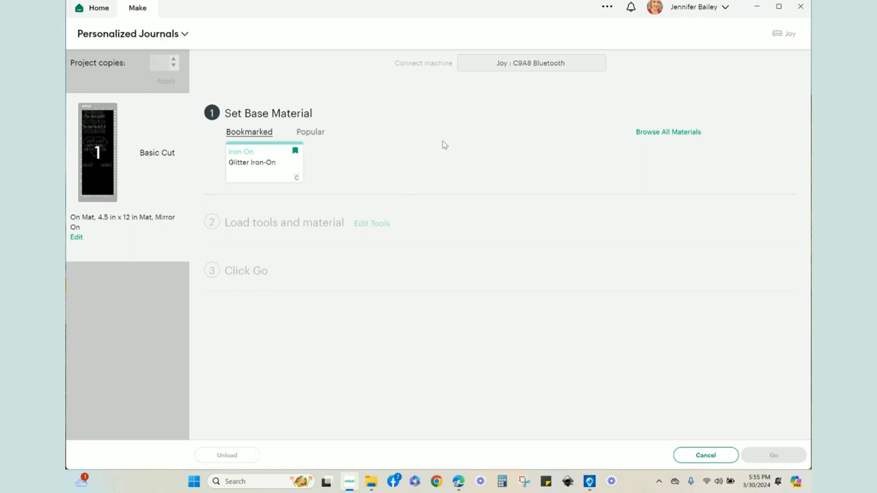
mouse_move(651, 131)
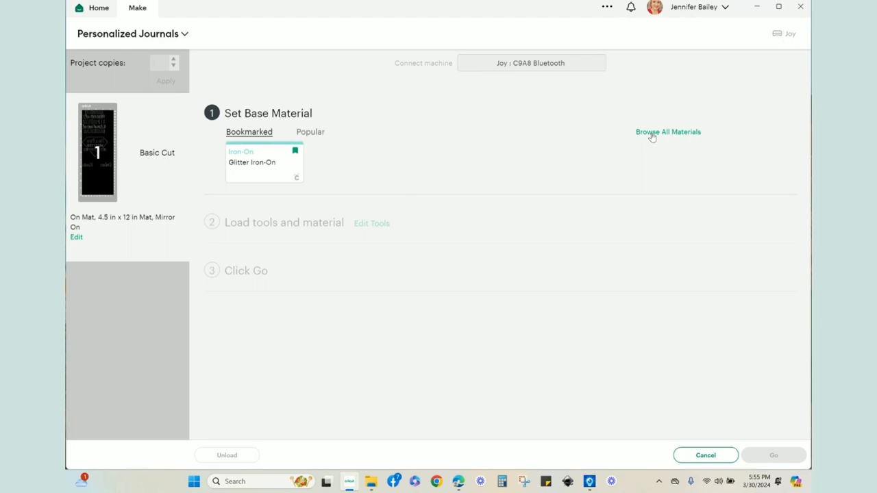
left_click(669, 131)
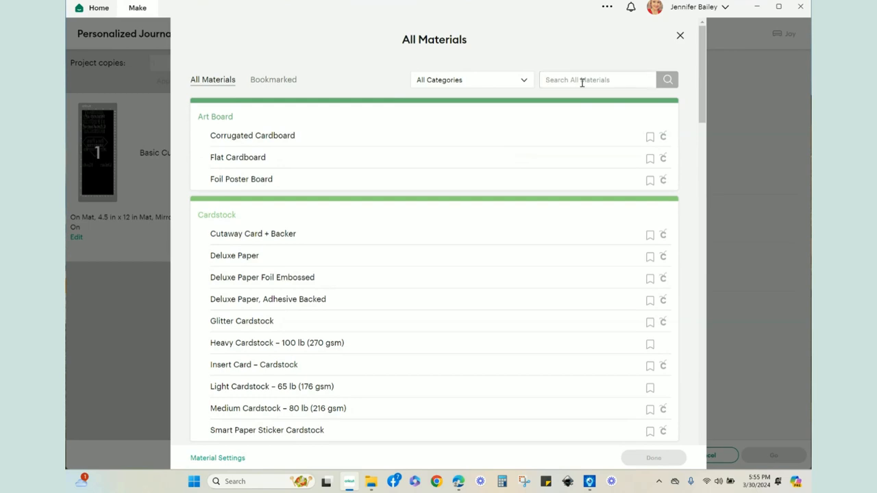
type("GLITTER")
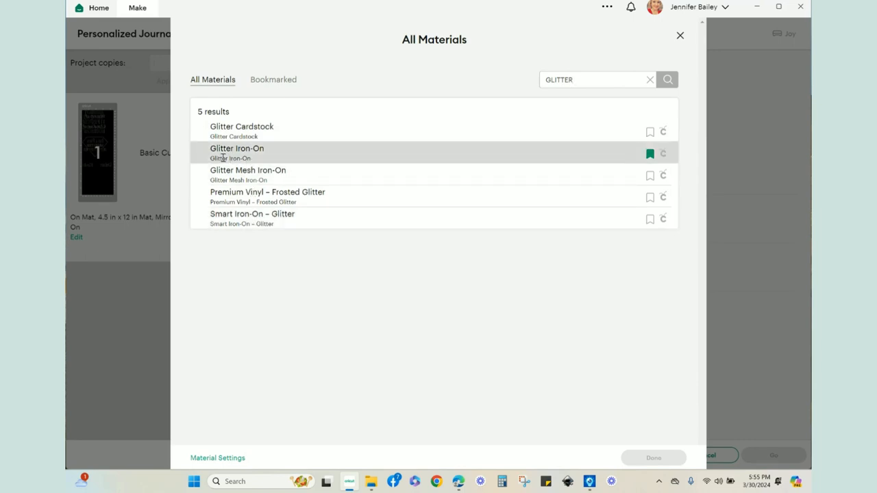
mouse_move(545, 411)
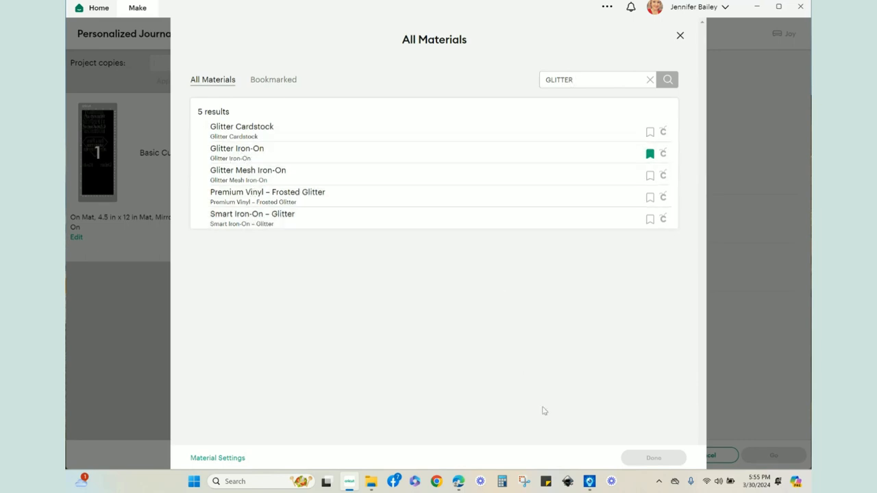
mouse_move(652, 458)
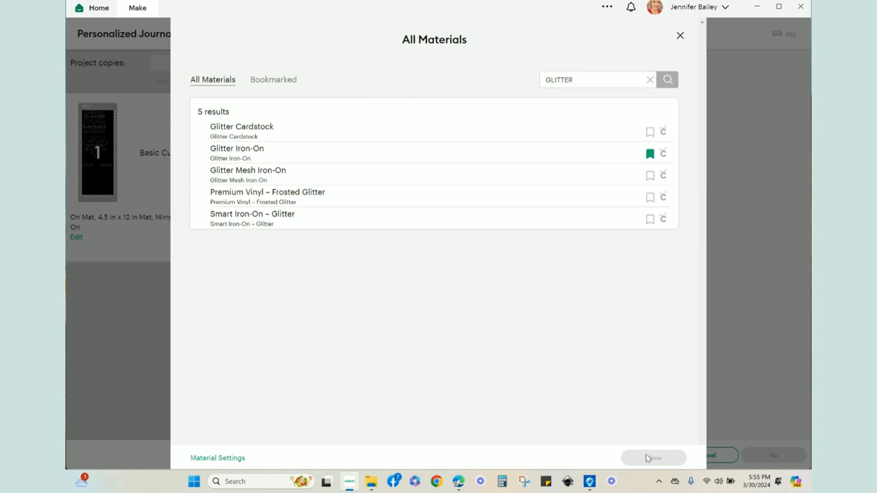
left_click(652, 458)
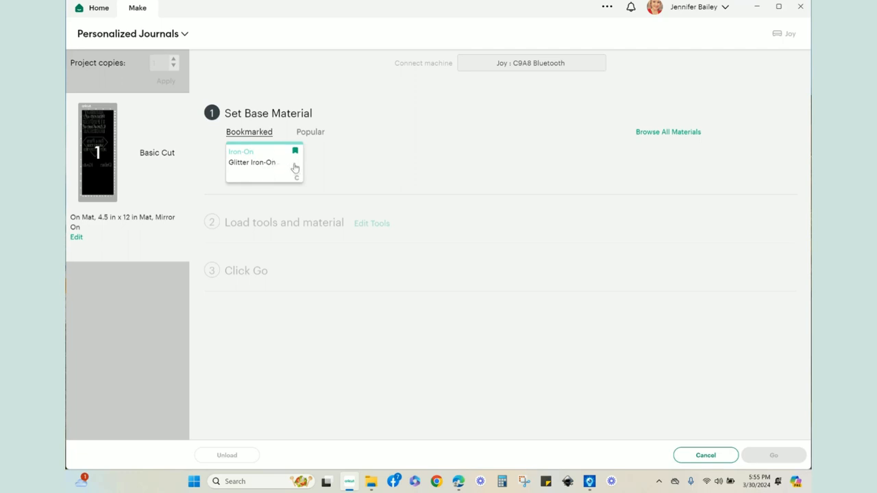
Check the Popular tab, then return to Bookmarked showing Glitter Iron-On
left_click(310, 131)
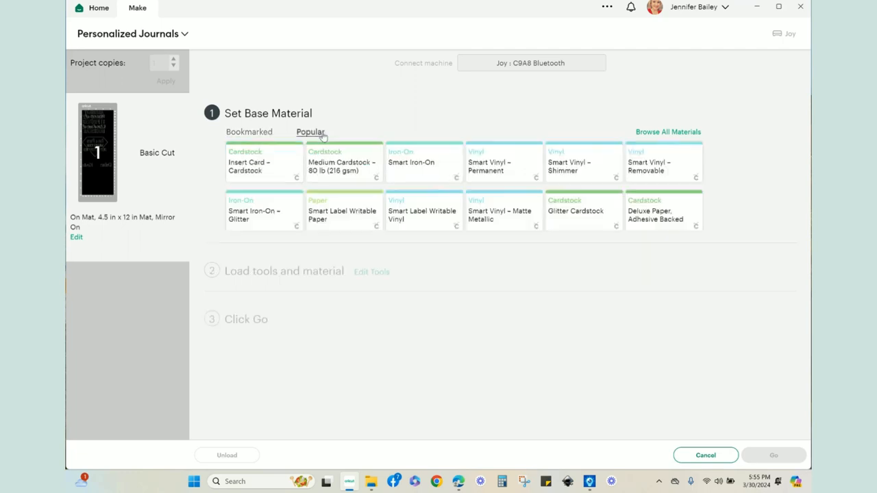
mouse_move(329, 214)
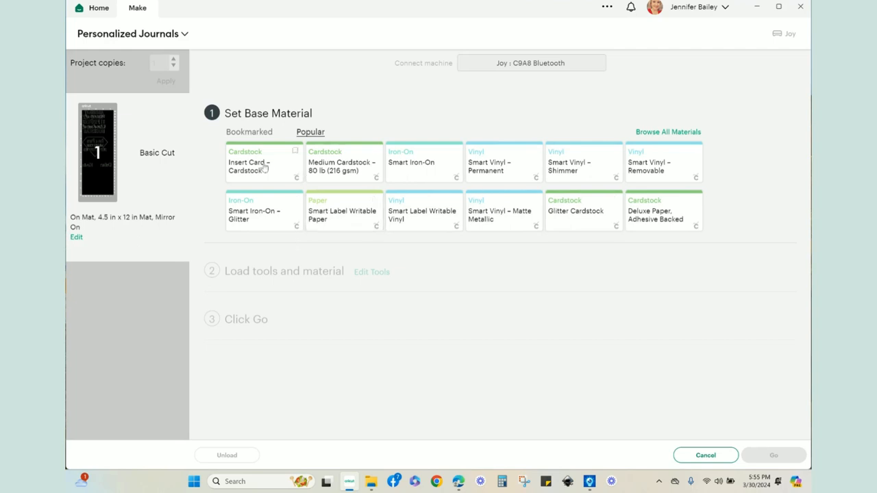
left_click(249, 131)
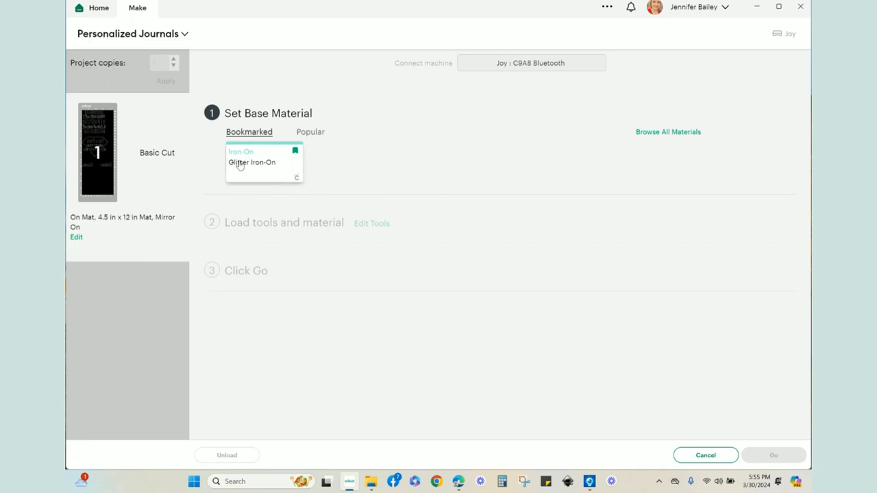
Choose Glitter Iron-On as base material and raise its cut pressure to More
left_click(264, 162)
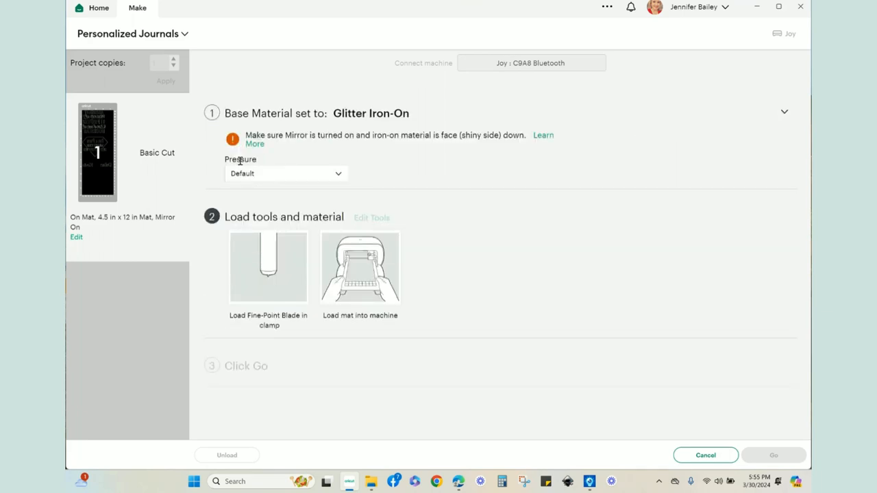
mouse_move(317, 148)
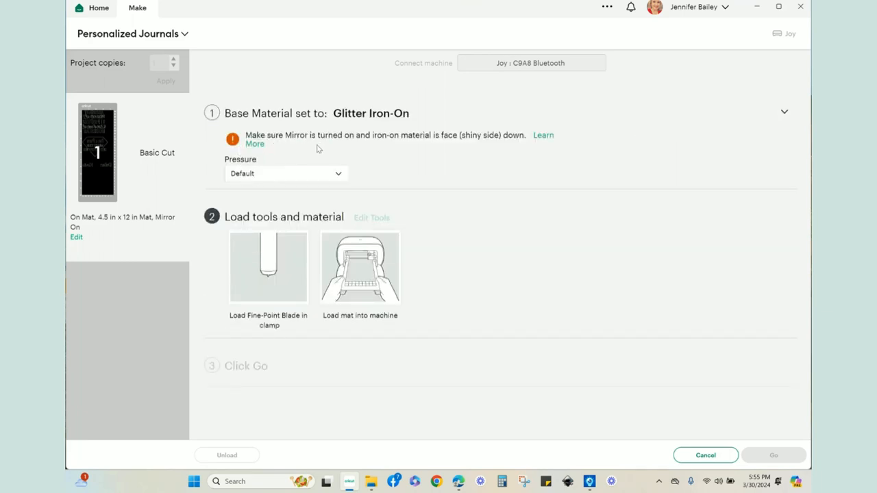
mouse_move(386, 151)
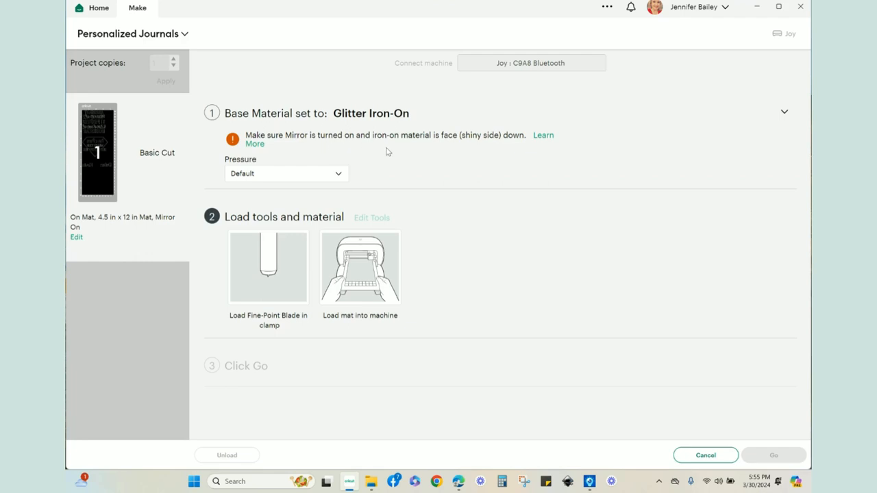
mouse_move(466, 154)
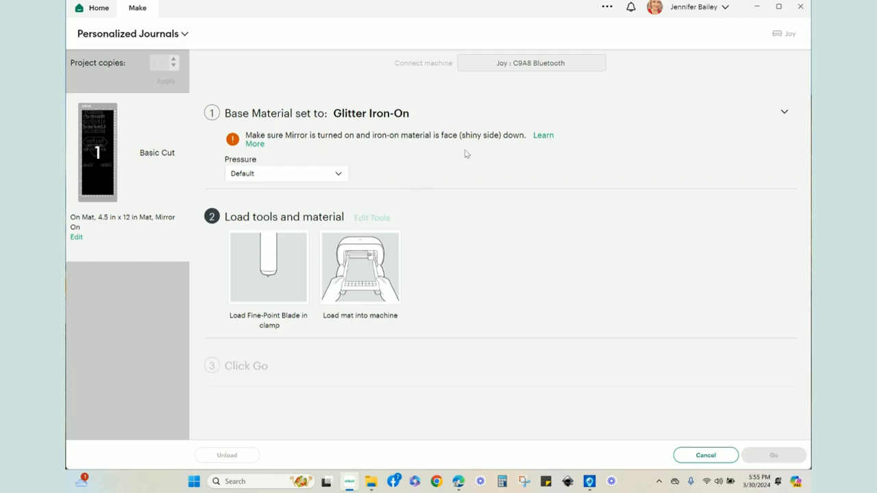
mouse_move(463, 152)
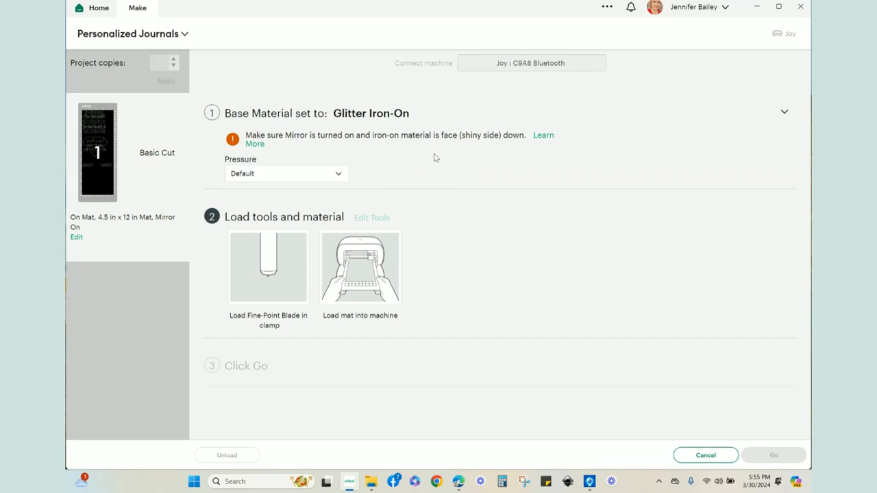
mouse_move(439, 173)
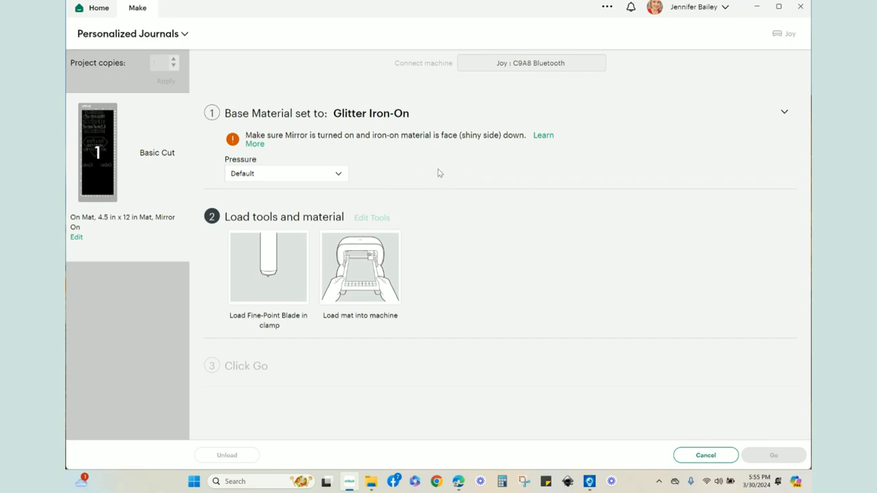
mouse_move(339, 177)
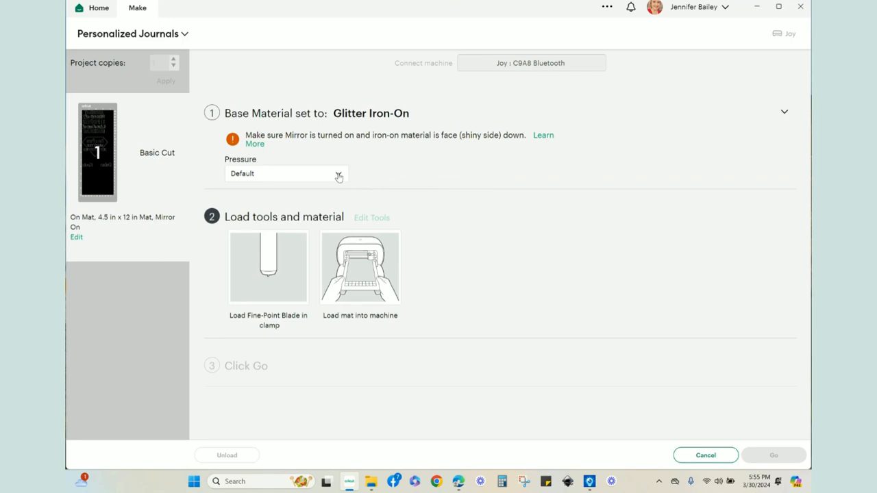
left_click(285, 172)
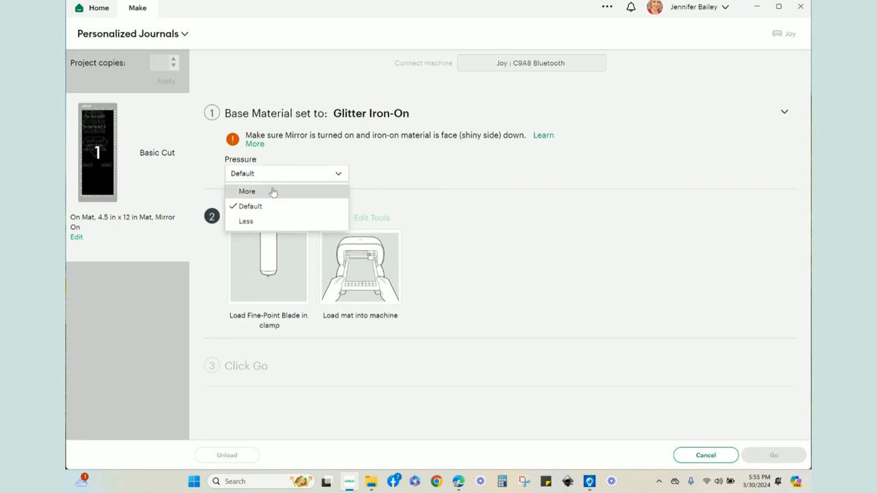
mouse_move(274, 194)
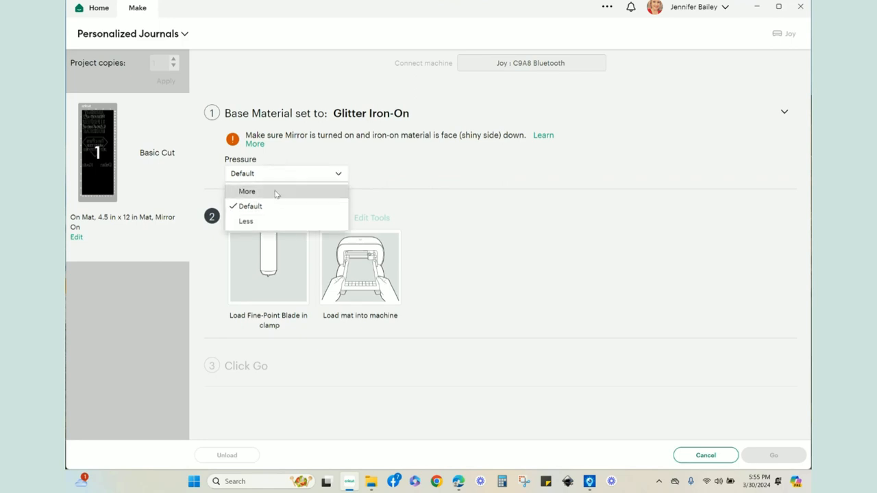
left_click(246, 192)
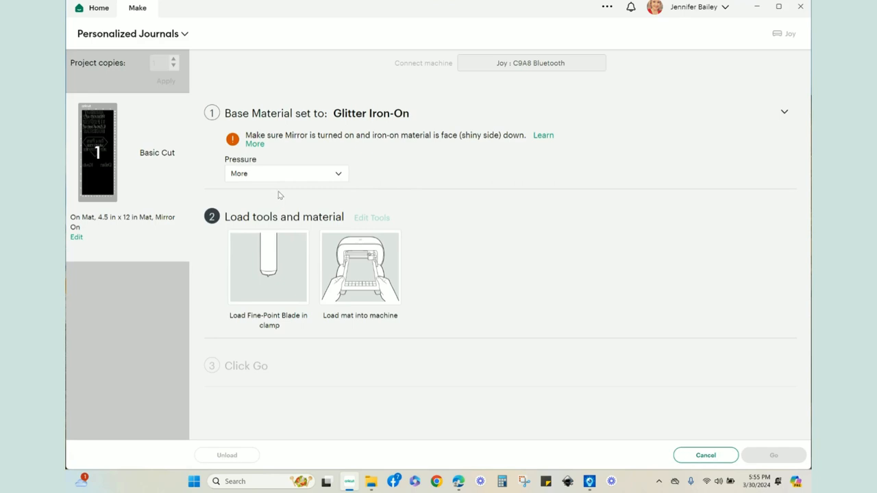
mouse_move(298, 340)
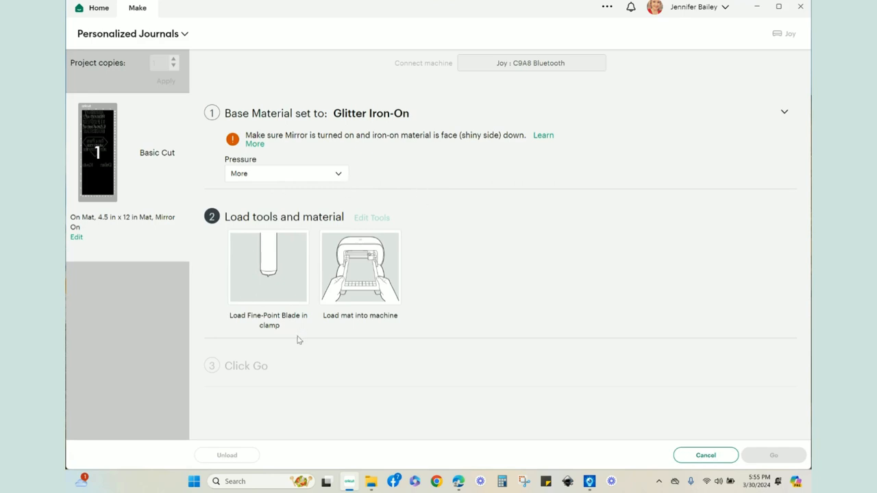
mouse_move(453, 187)
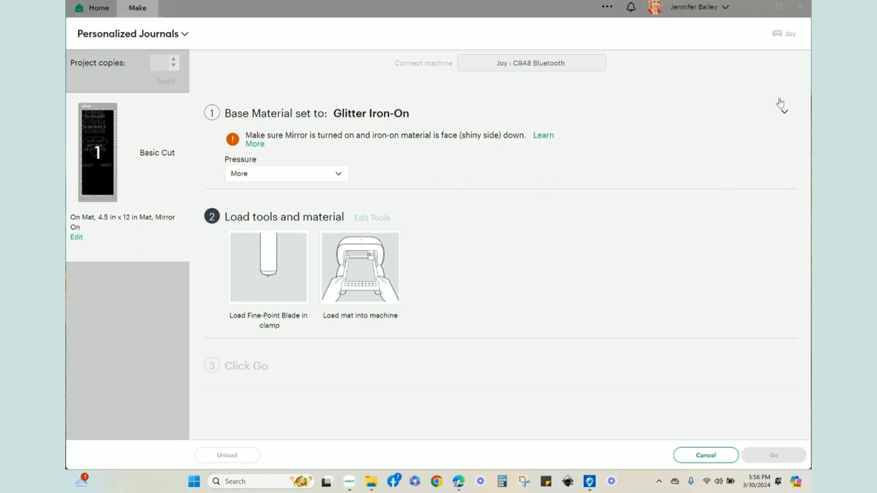
mouse_move(784, 112)
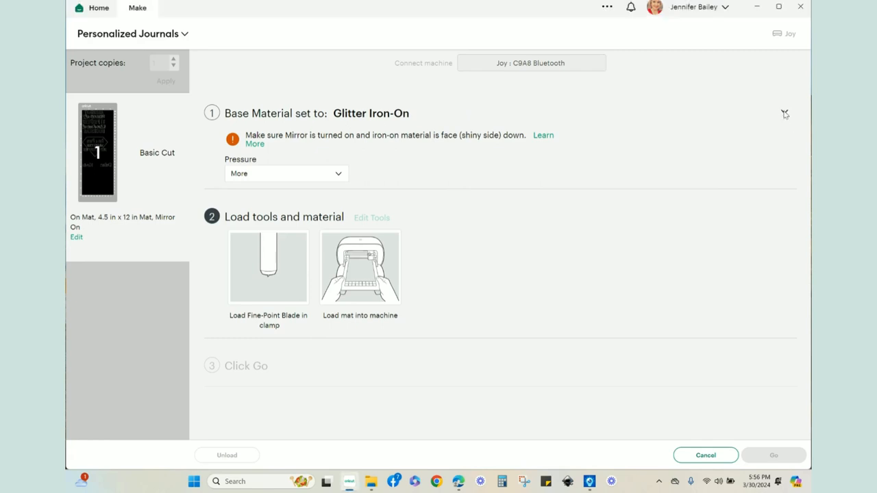
Reopen base material choices and search all materials for IRON
left_click(370, 112)
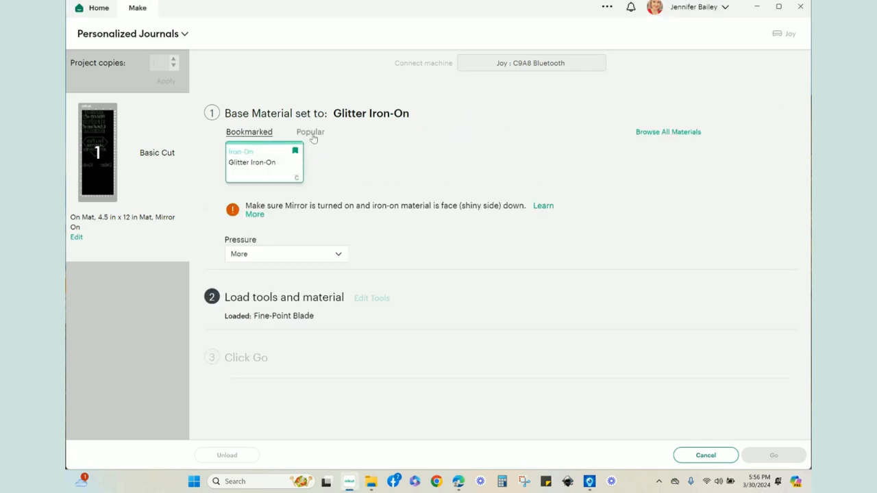
left_click(309, 132)
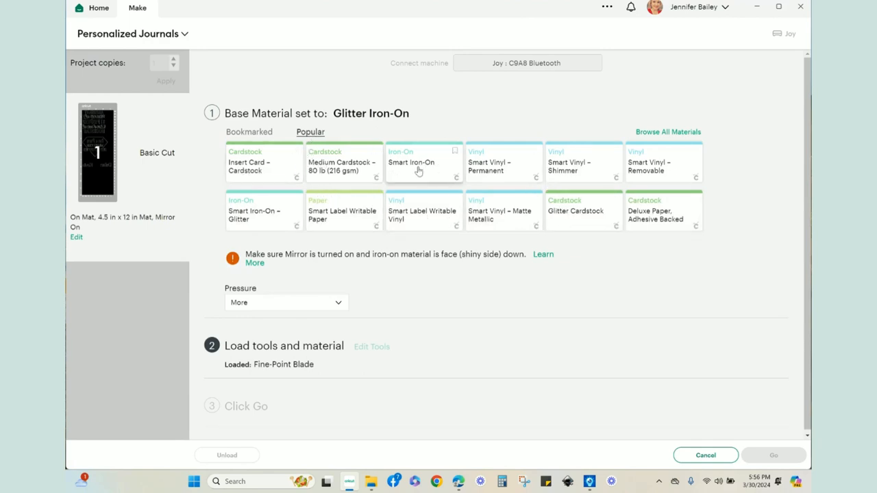
left_click(667, 131)
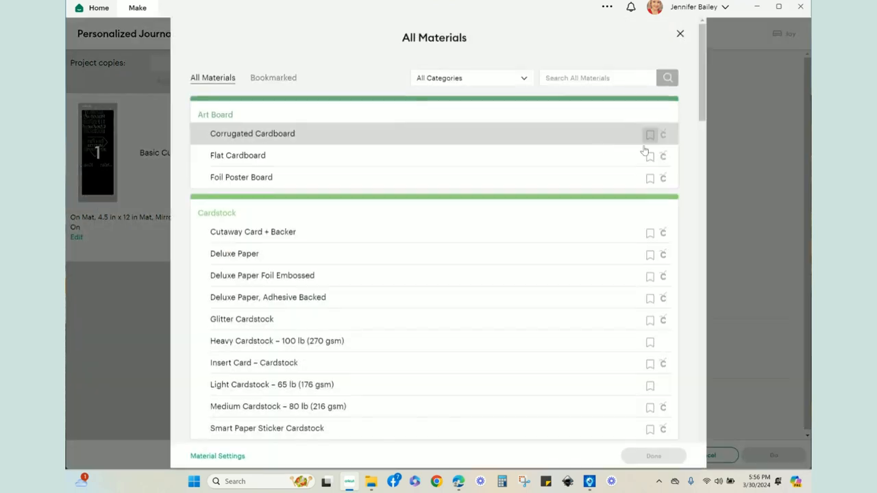
type("IRON")
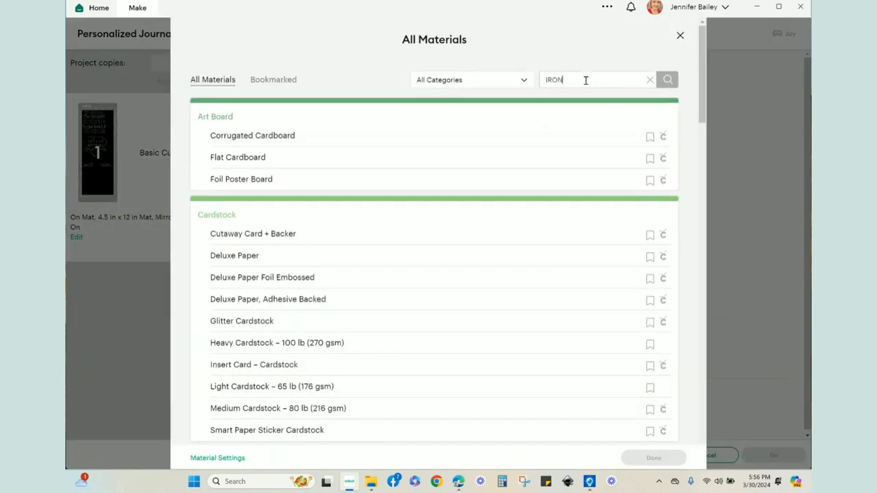
left_click(665, 79)
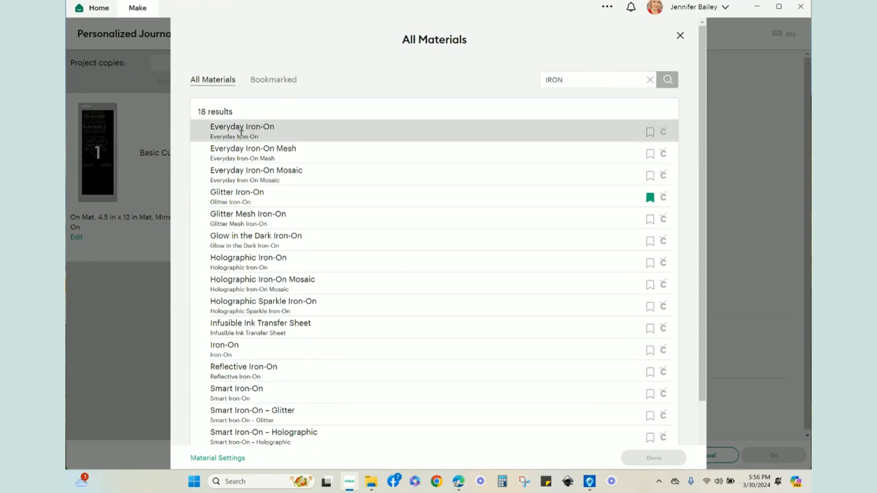
Select Everyday Iron-On, bookmark it and confirm it as the base material
left_click(241, 130)
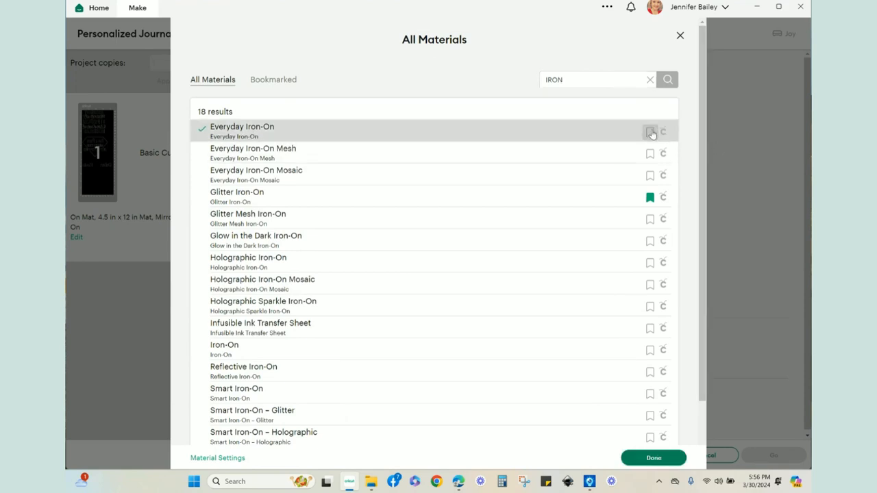
left_click(650, 132)
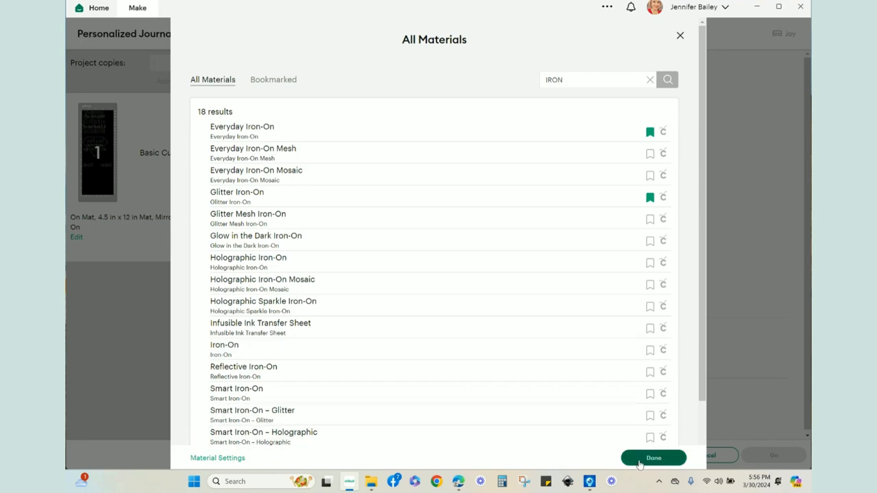
left_click(652, 458)
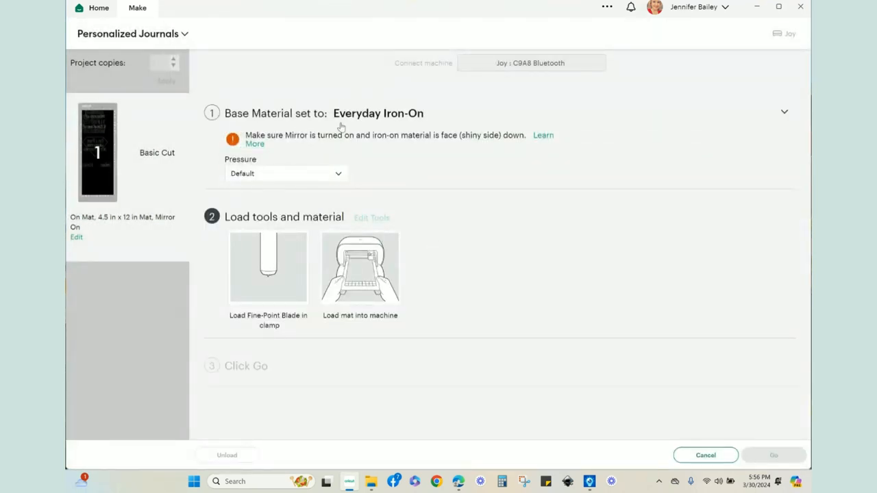
mouse_move(340, 127)
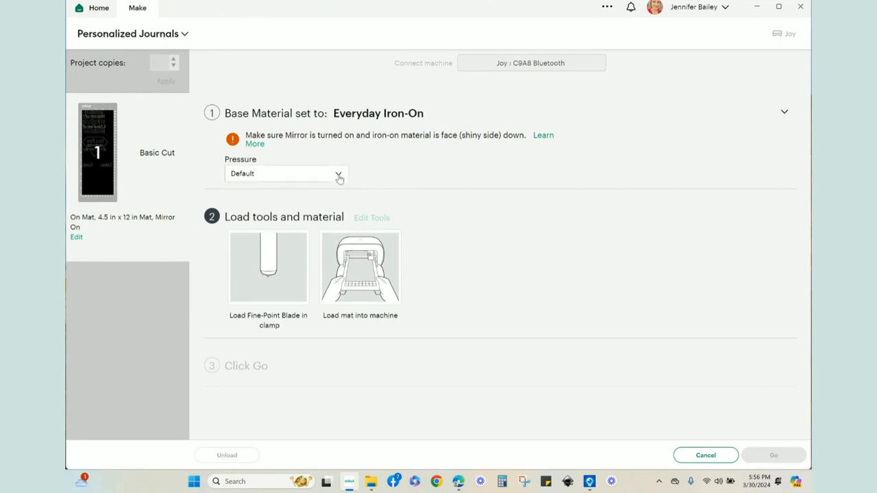
left_click(285, 173)
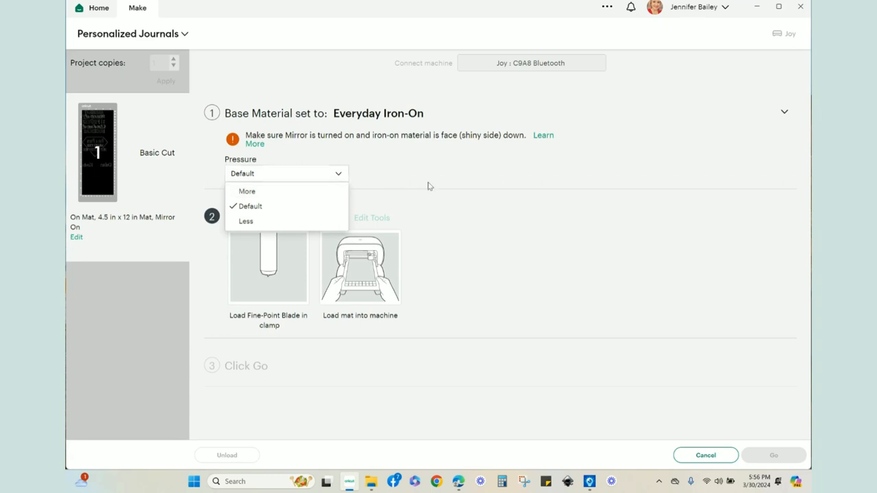
left_click(249, 206)
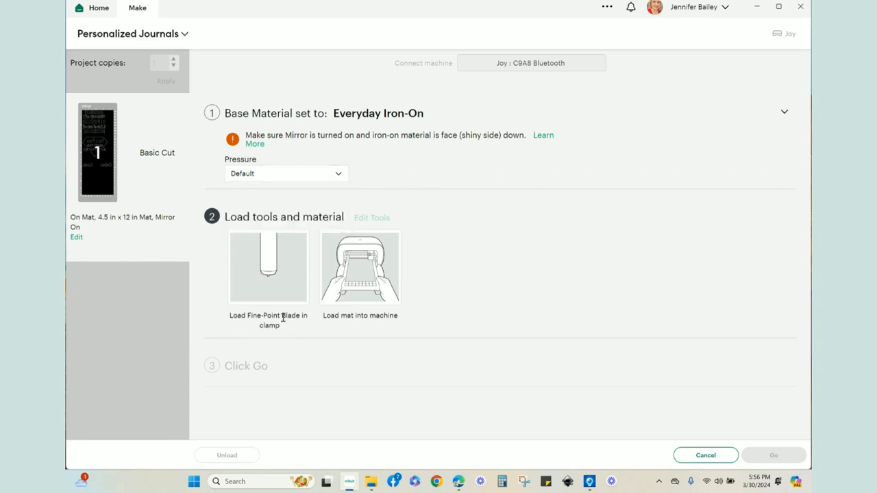
mouse_move(367, 312)
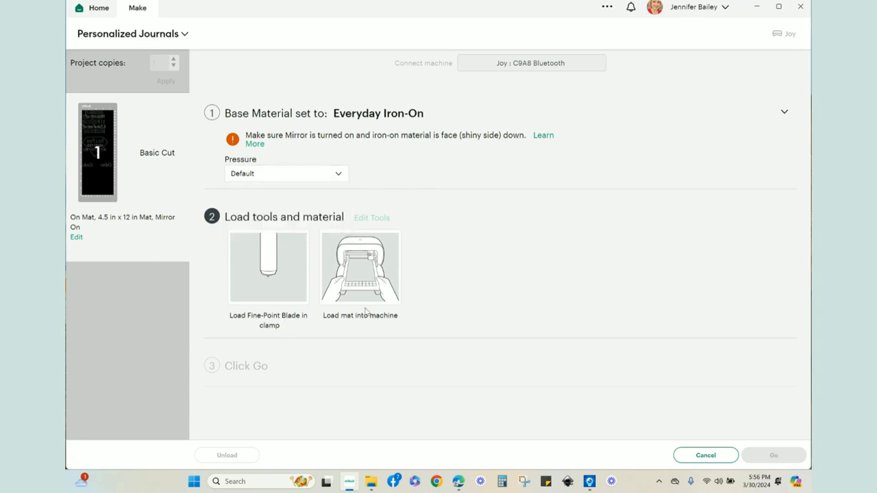
mouse_move(407, 374)
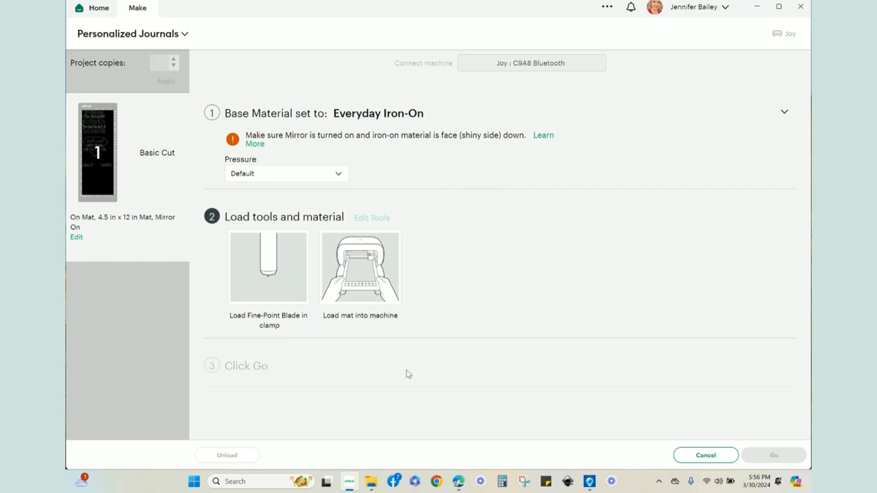
mouse_move(773, 455)
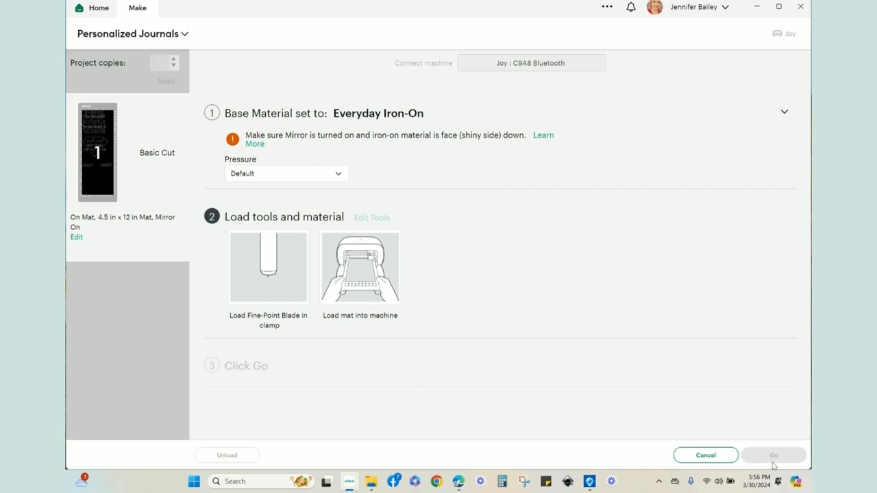
mouse_move(792, 459)
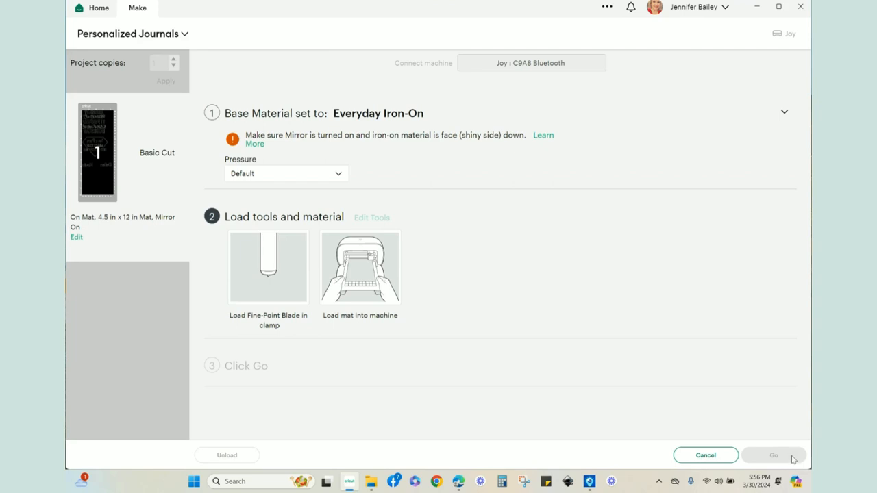
mouse_move(772, 449)
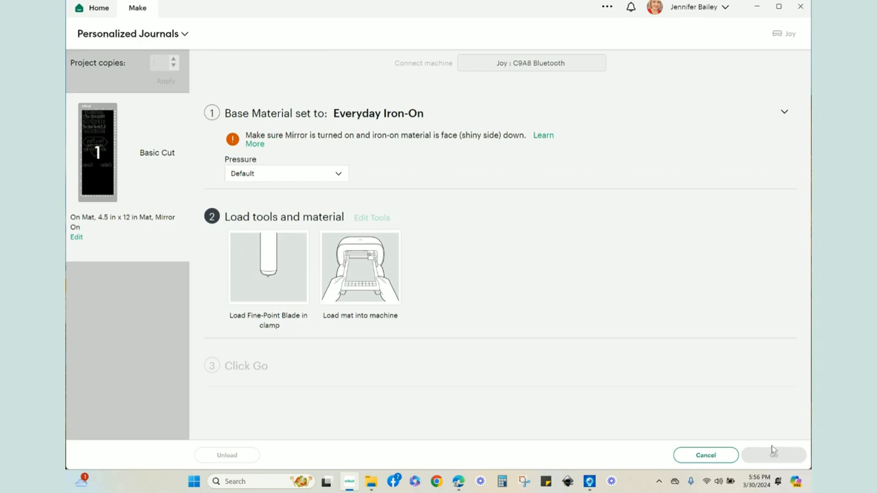
mouse_move(734, 444)
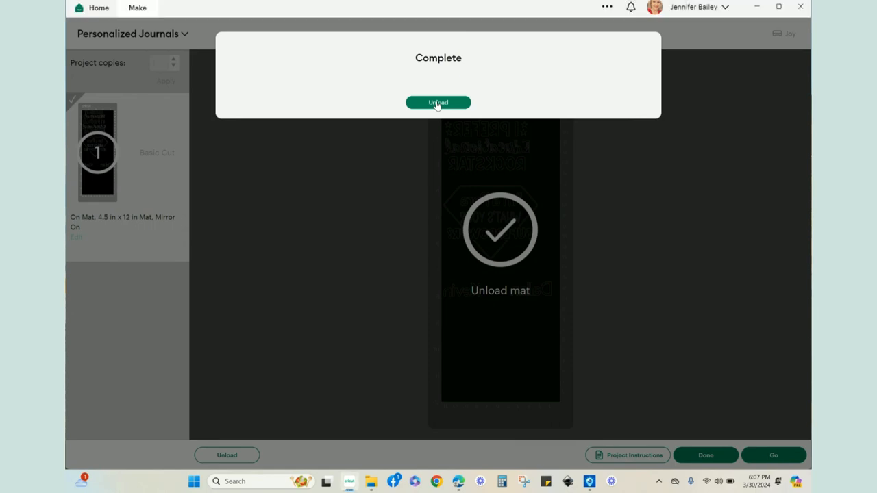
Unload the mat from the Joy after the finished cut
left_click(438, 101)
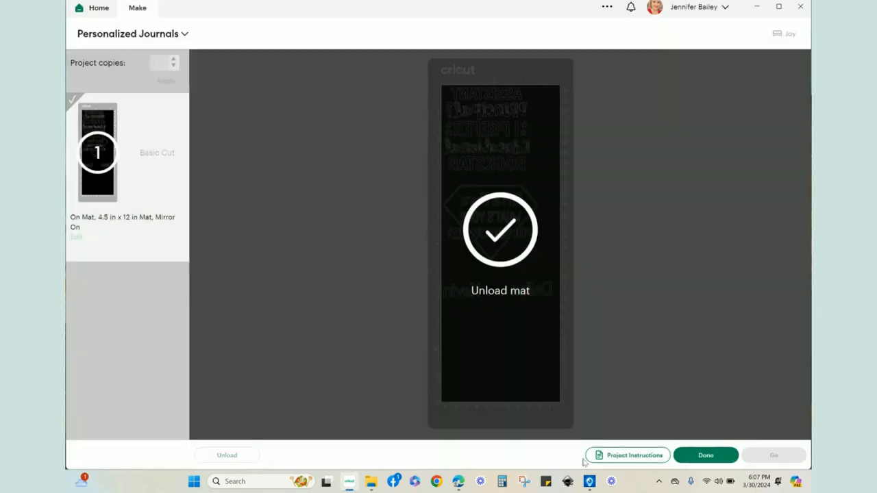